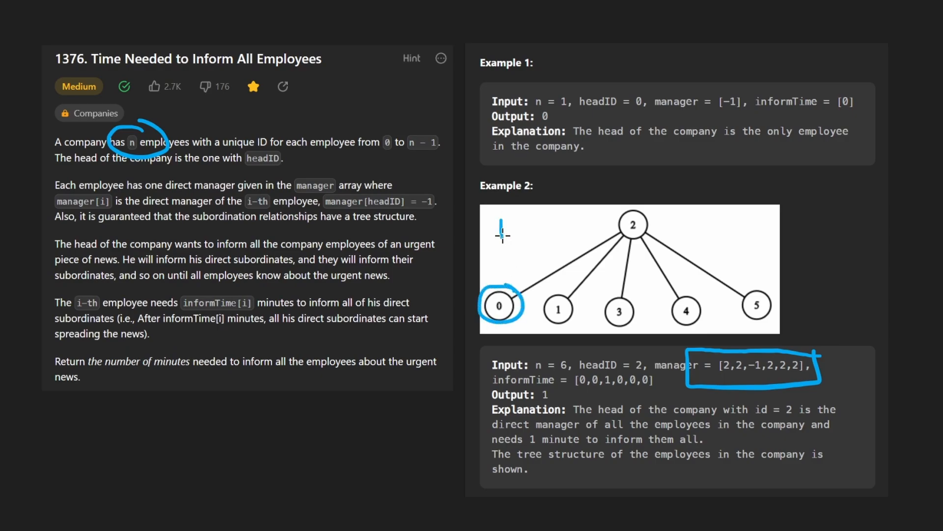
mouse_move(516, 219)
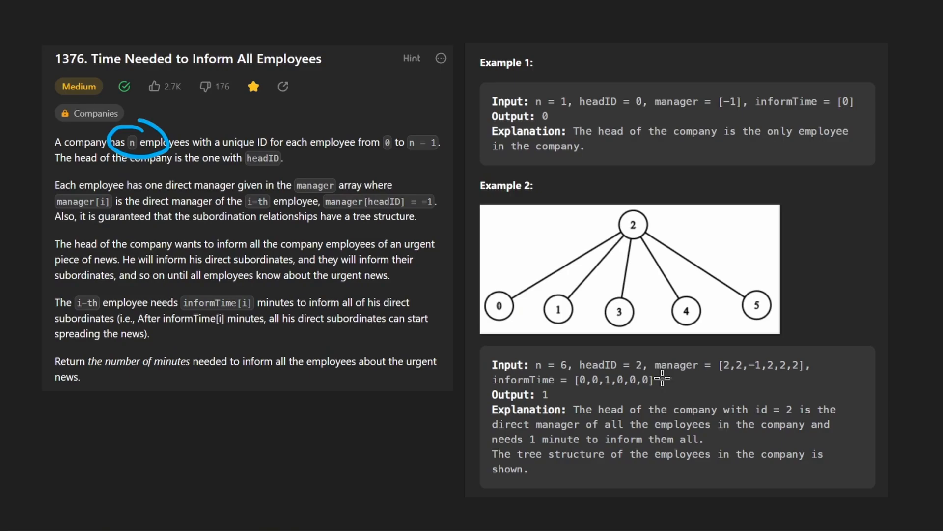
Annotate Example 2: bracket the manager array and circle headID = 2 and node 2.
left_click_drag(457, 277, 776, 253)
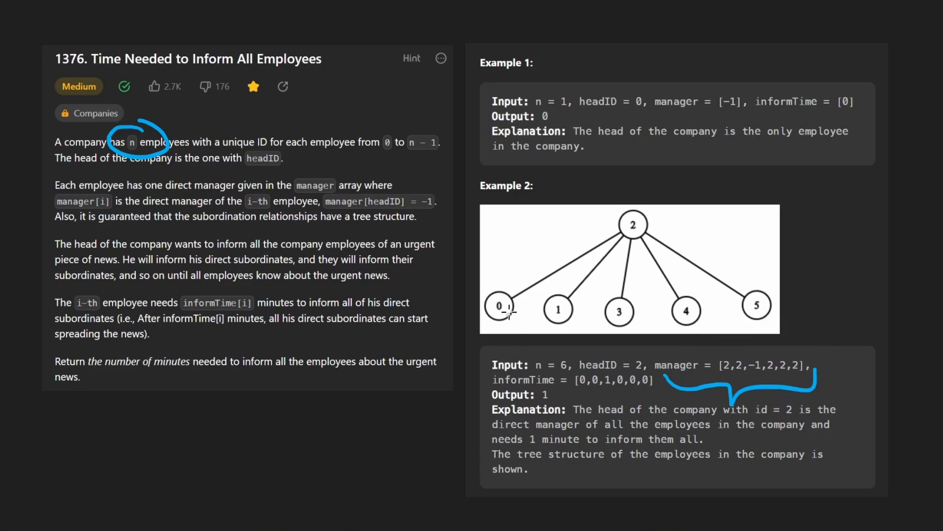
left_click_drag(740, 343, 728, 392)
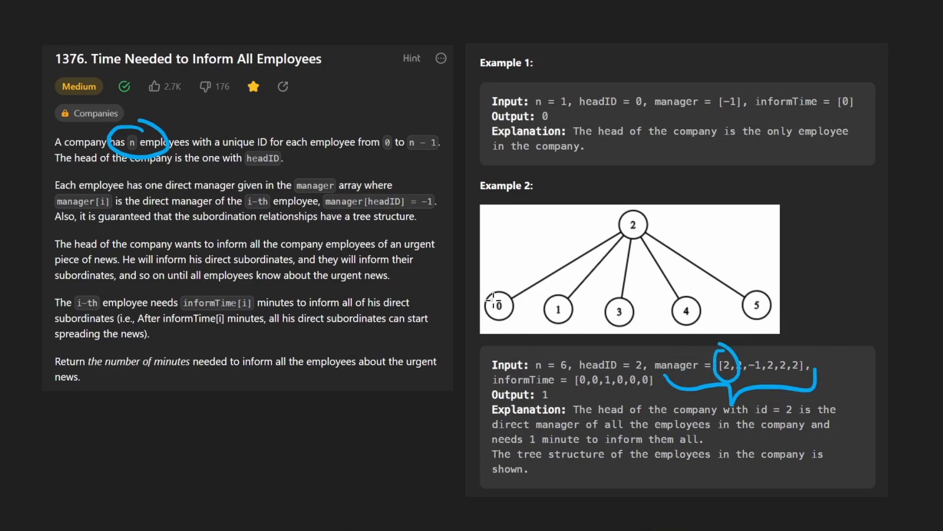
left_click_drag(737, 344, 836, 283)
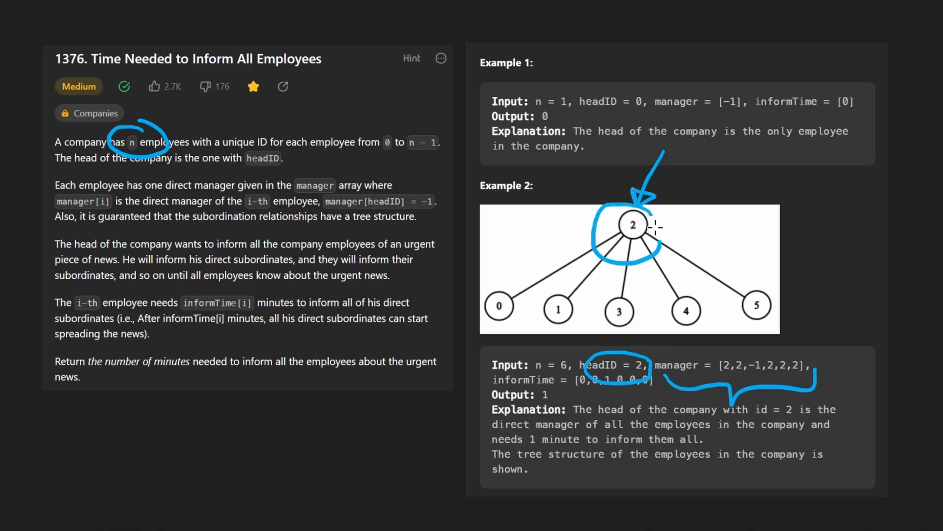
Mark node 2 as the head via the -1 entry, then sketch a three-level employee tree.
left_click_drag(752, 349, 758, 366)
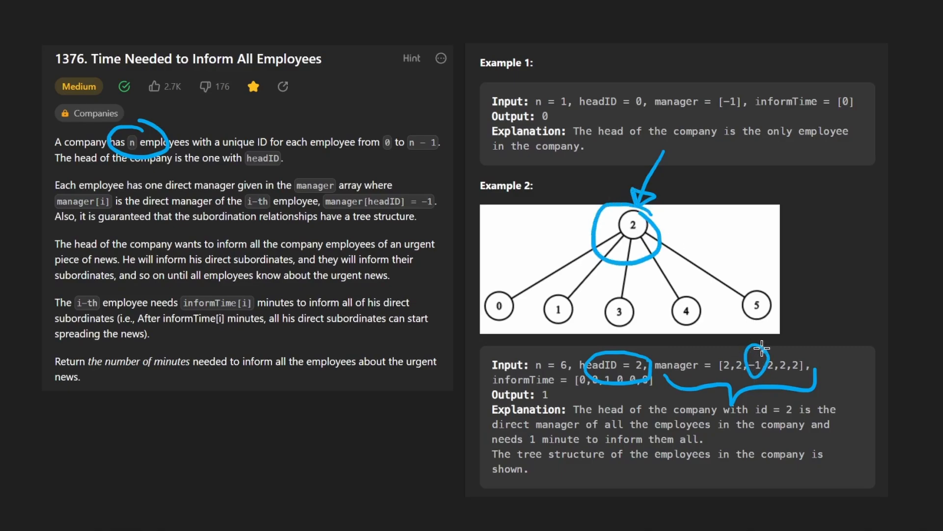
left_click_drag(809, 268, 754, 355)
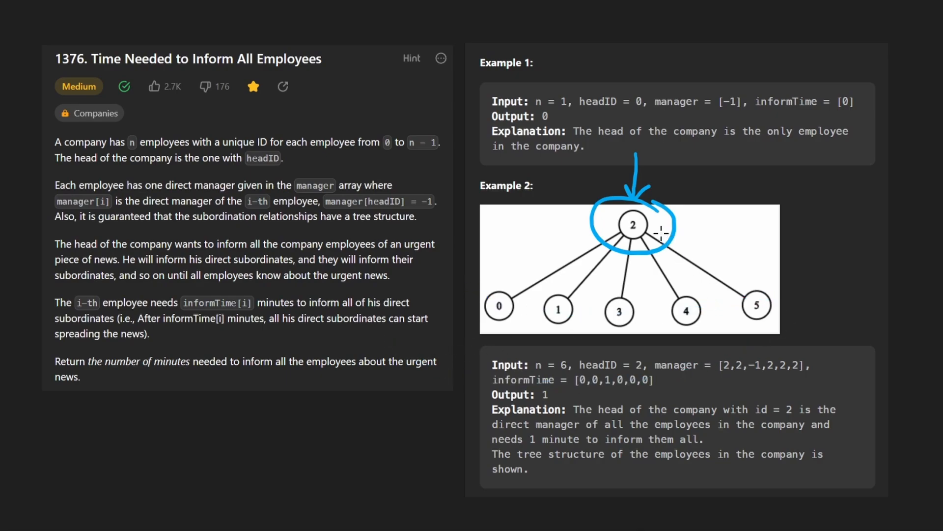
mouse_move(636, 275)
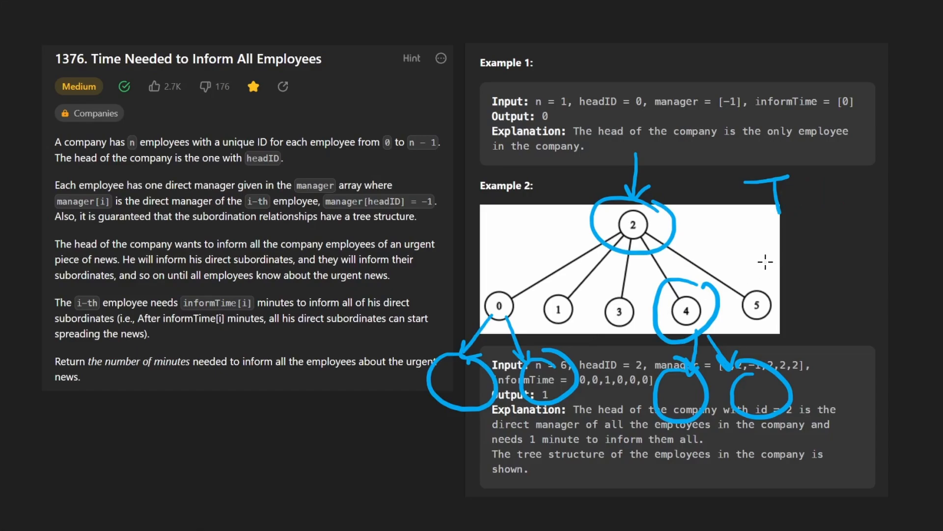
left_click_drag(833, 411, 816, 190)
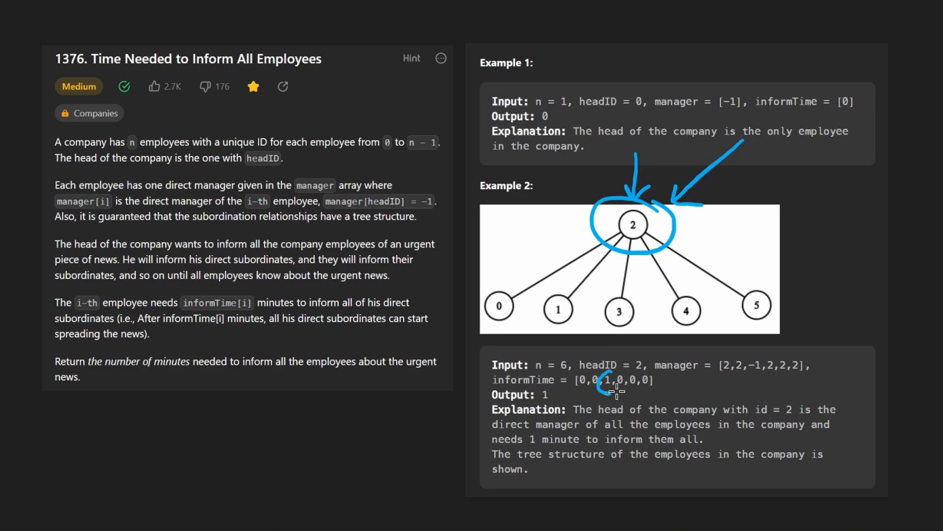
left_click_drag(460, 283, 808, 286)
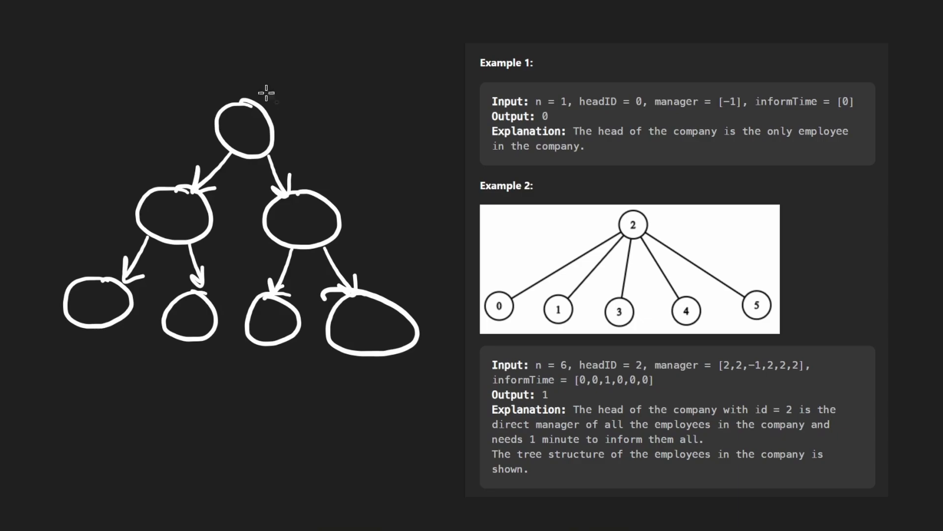
Mark the tree's levels in green, purple and blue with circled times 1, 2 and 3.
left_click_drag(97, 171, 382, 192)
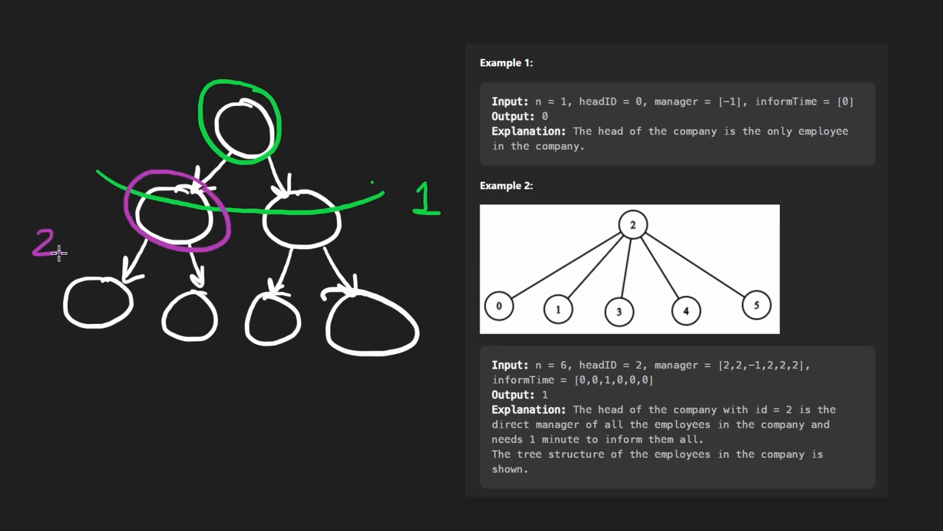
left_click_drag(33, 293, 229, 301)
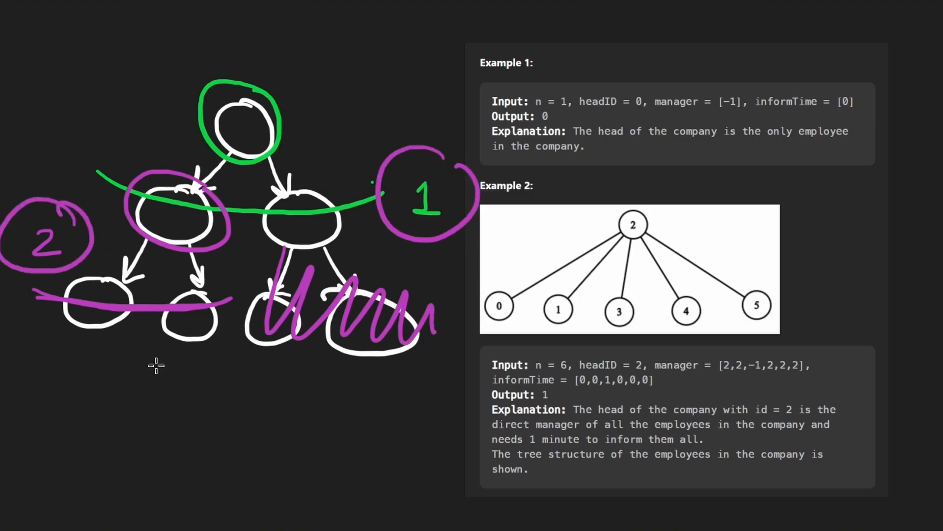
mouse_move(345, 117)
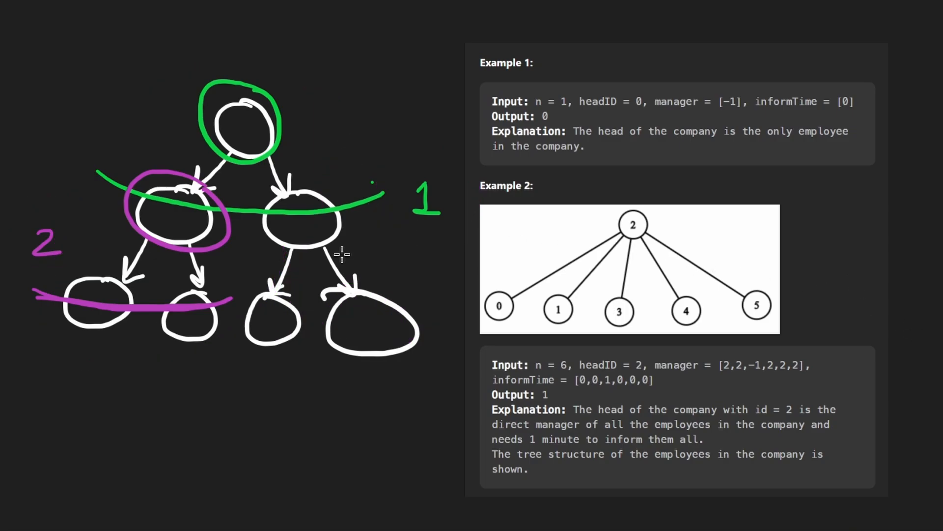
left_click_drag(271, 181, 355, 241)
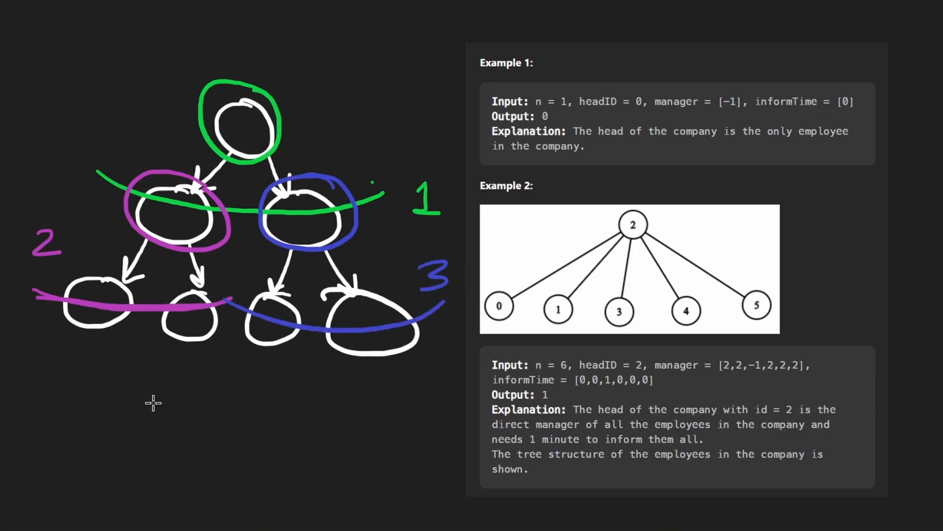
left_click_drag(159, 397, 229, 428)
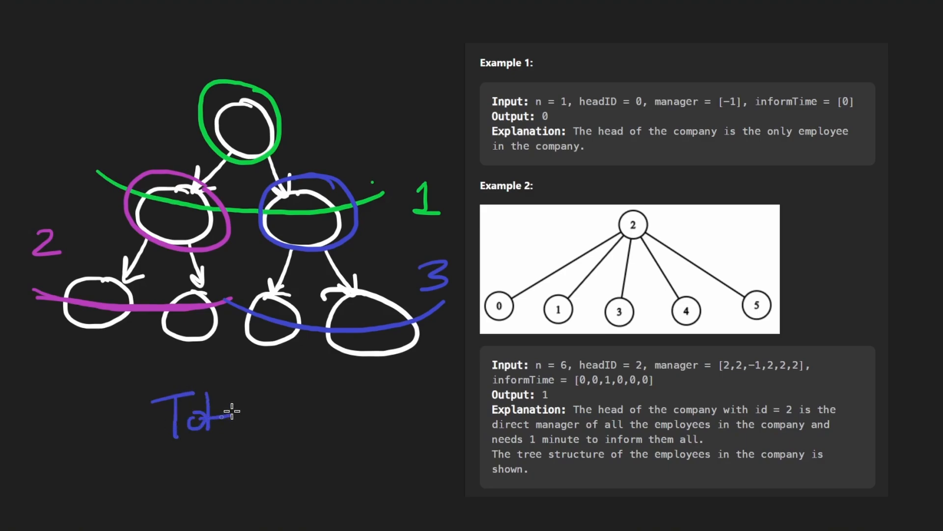
left_click_drag(216, 415, 307, 371)
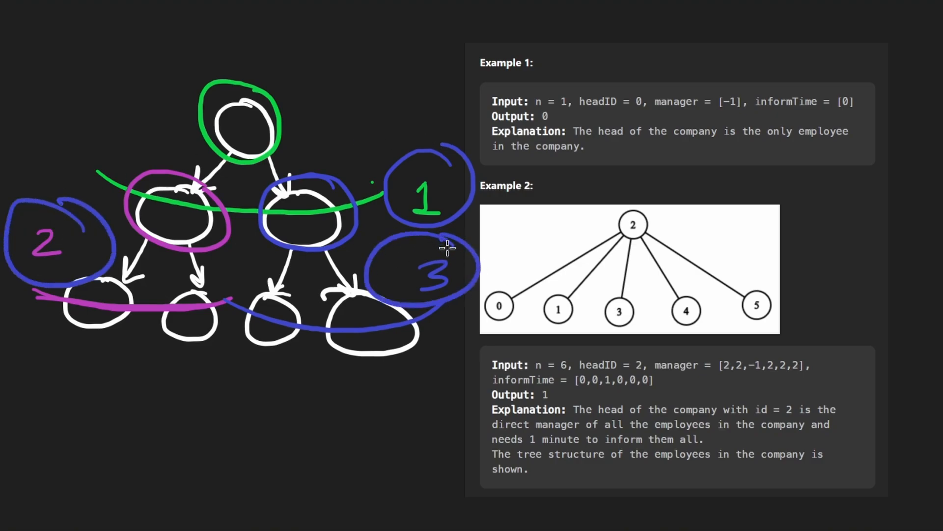
mouse_move(125, 396)
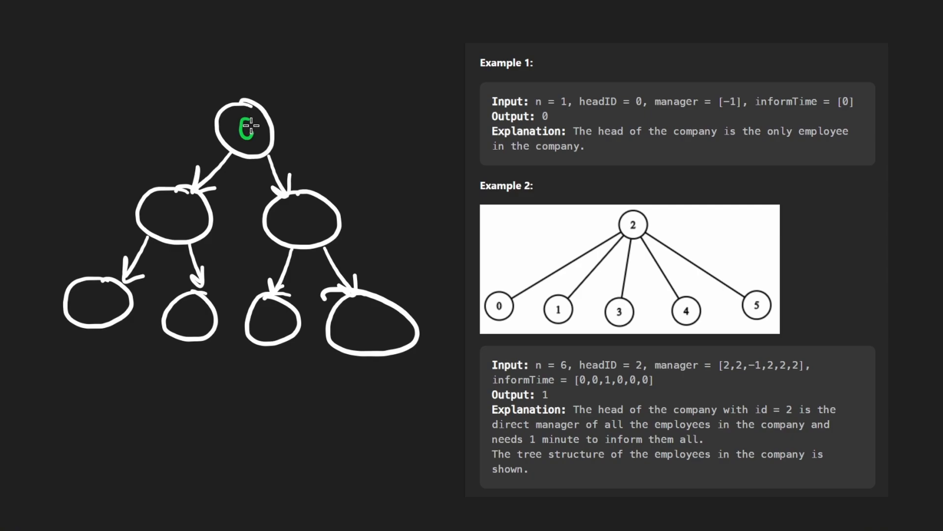
Write cumulative times in the nodes: 1 in both children, 3 in the leaves.
left_click_drag(292, 63, 256, 96)
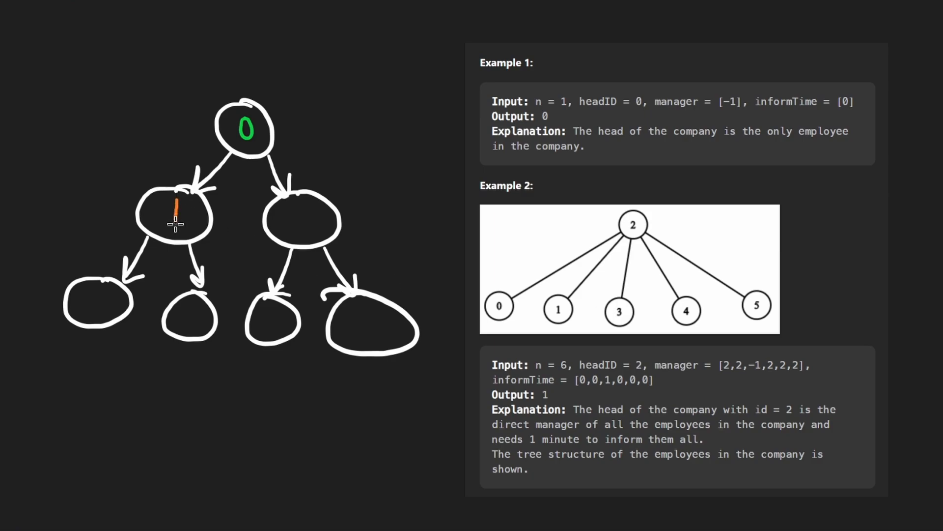
left_click_drag(175, 216, 354, 210)
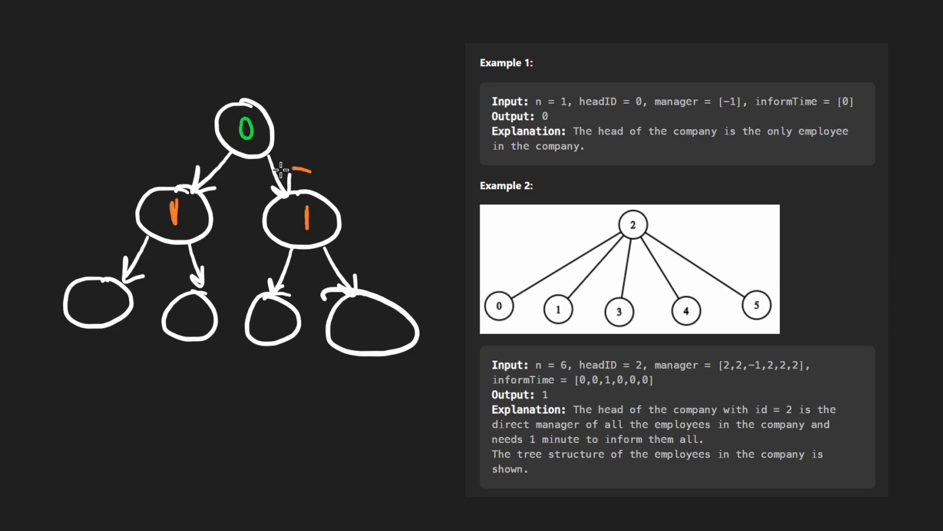
left_click_drag(277, 175, 337, 168)
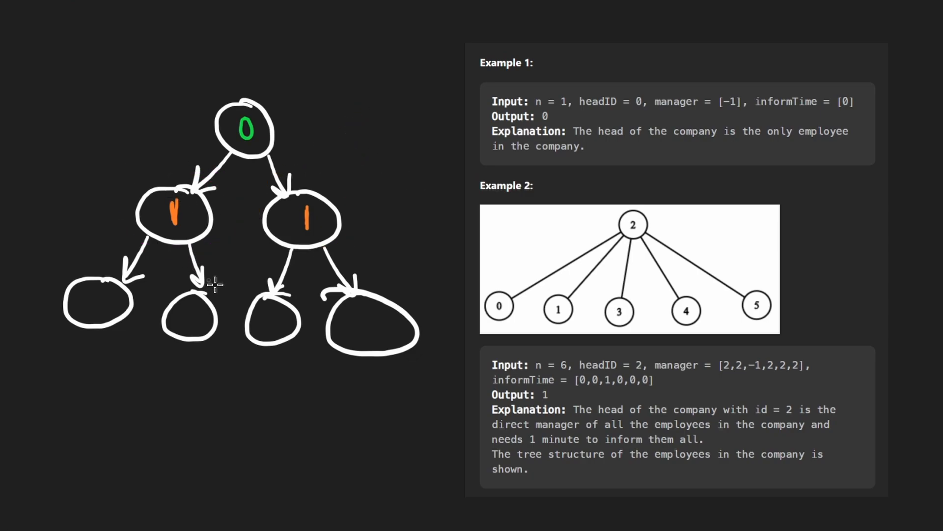
mouse_move(107, 283)
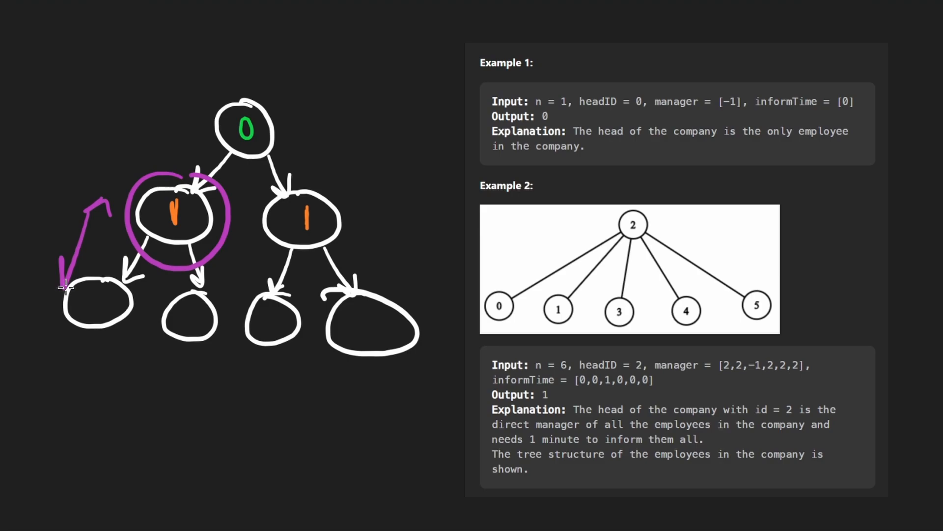
left_click_drag(205, 264, 213, 328)
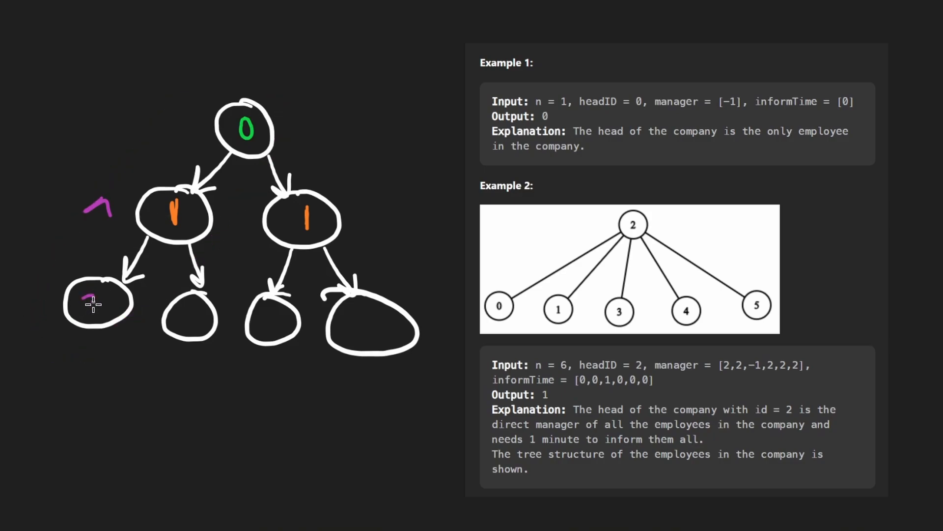
left_click_drag(90, 289, 138, 318)
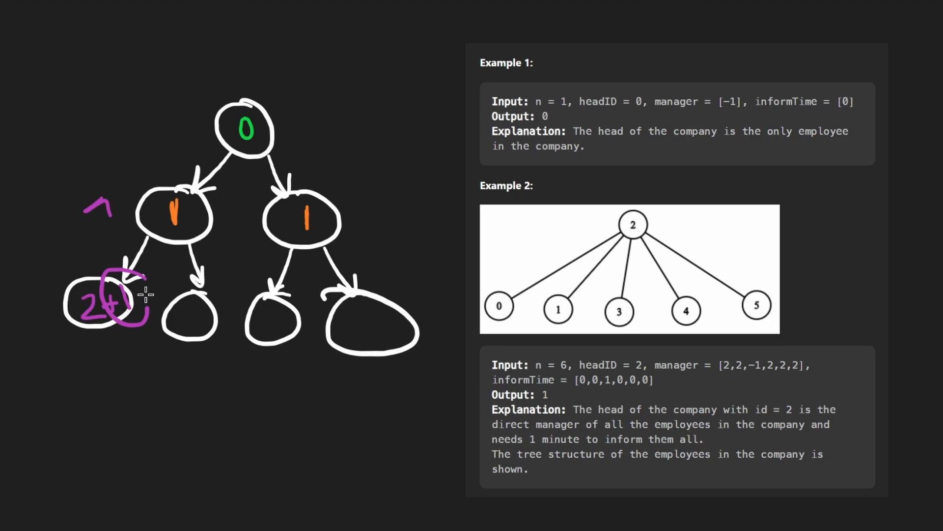
left_click_drag(127, 295, 133, 193)
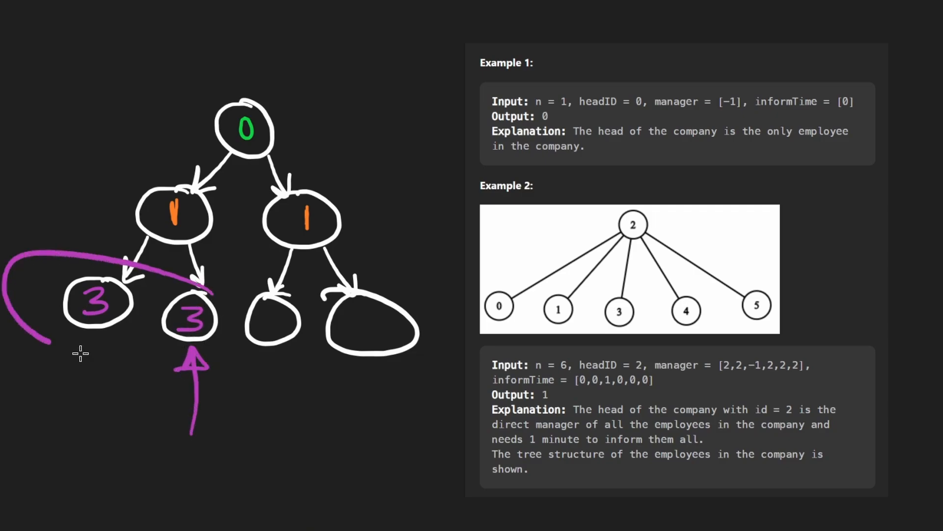
left_click_drag(349, 181, 291, 271)
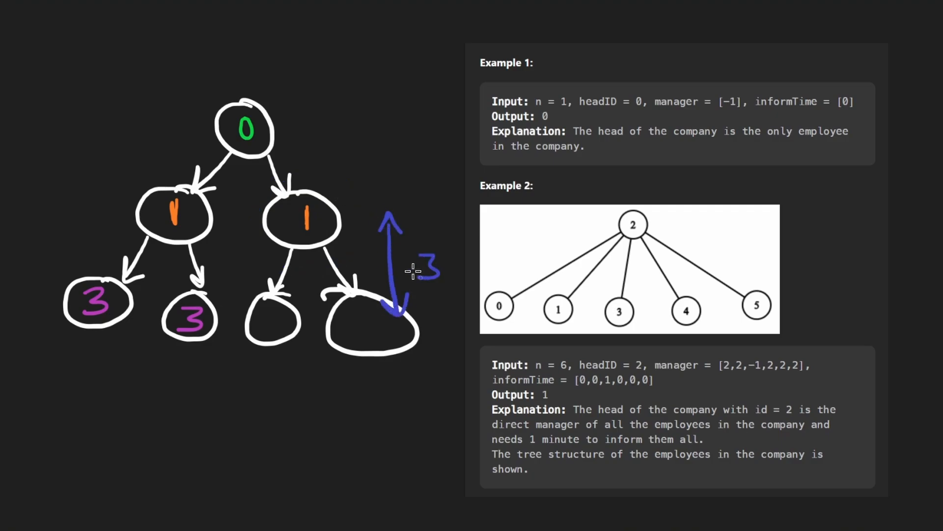
mouse_move(439, 303)
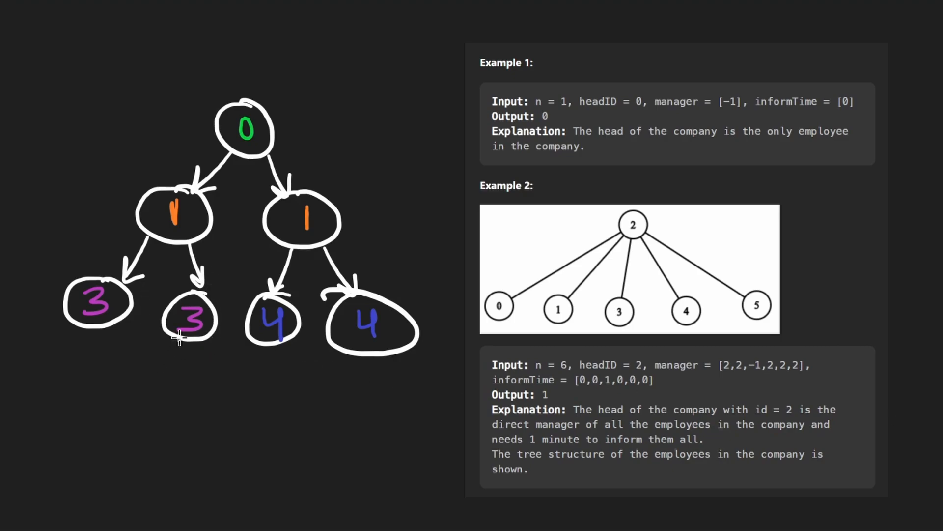
Add a new child node under the second 3 and label it.
left_click_drag(181, 343, 159, 422)
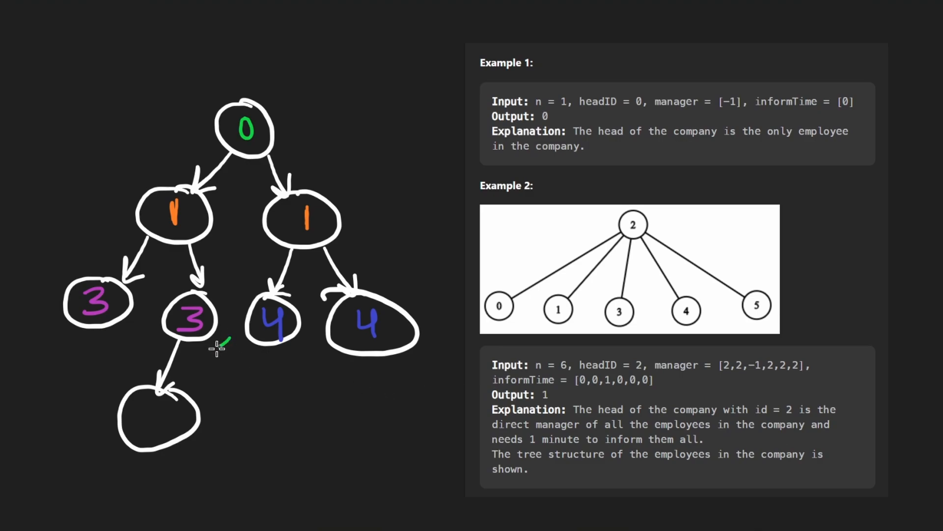
left_click_drag(227, 342, 226, 422)
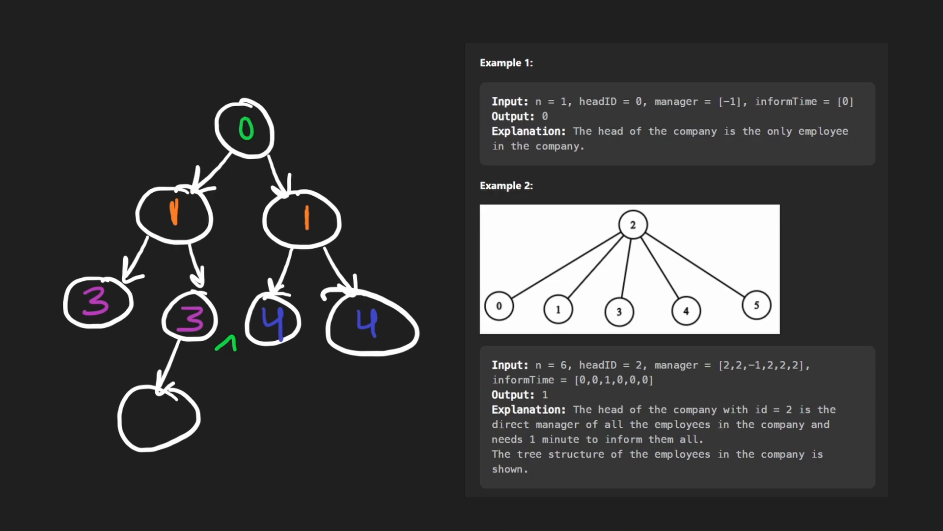
type("2")
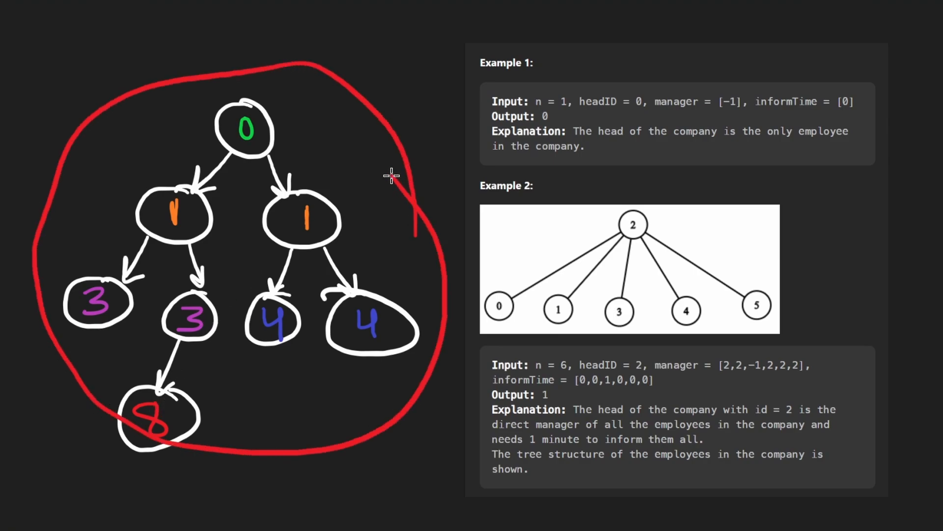
Note O(n) in red beside the tree, then circle head node 2 in Example 2.
left_click_drag(294, 63, 397, 246)
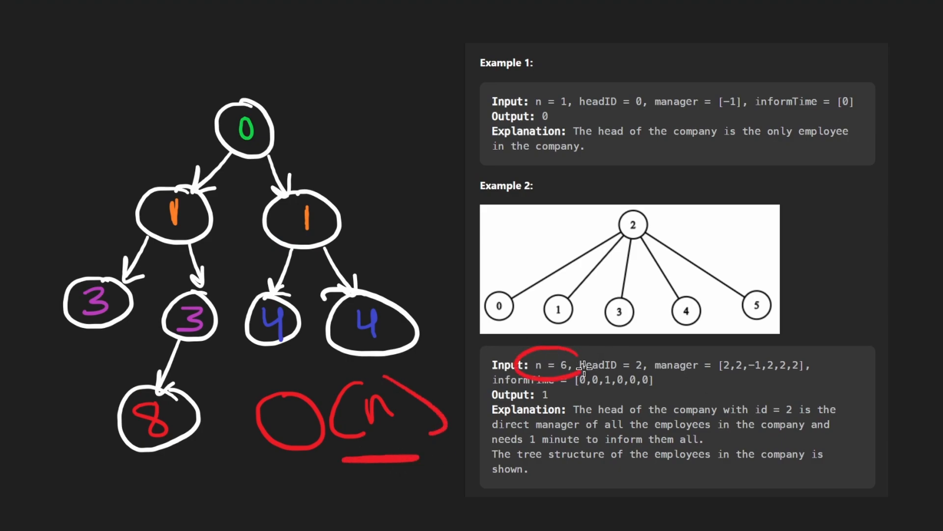
left_click_drag(626, 300, 578, 355)
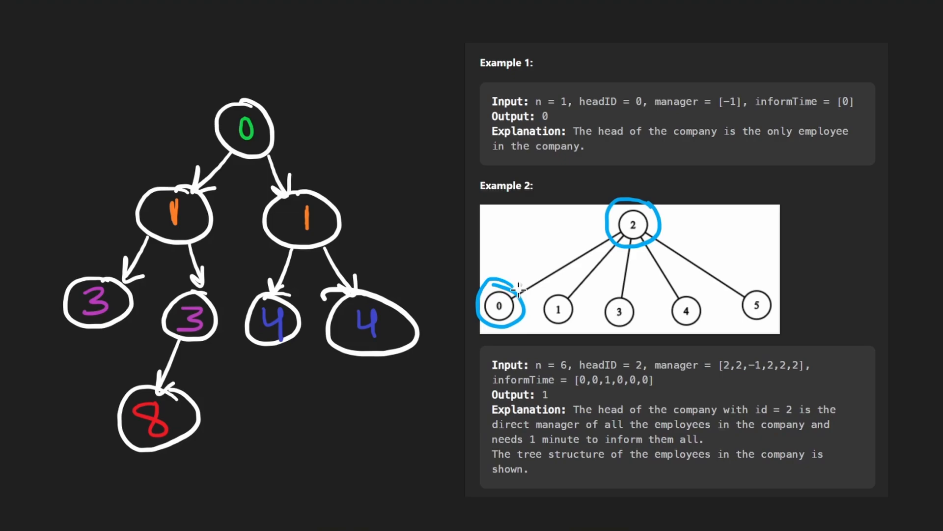
Draw an arrow from node 0 to node 2 and write the 'mgr → emp' note.
left_click_drag(516, 295, 600, 237)
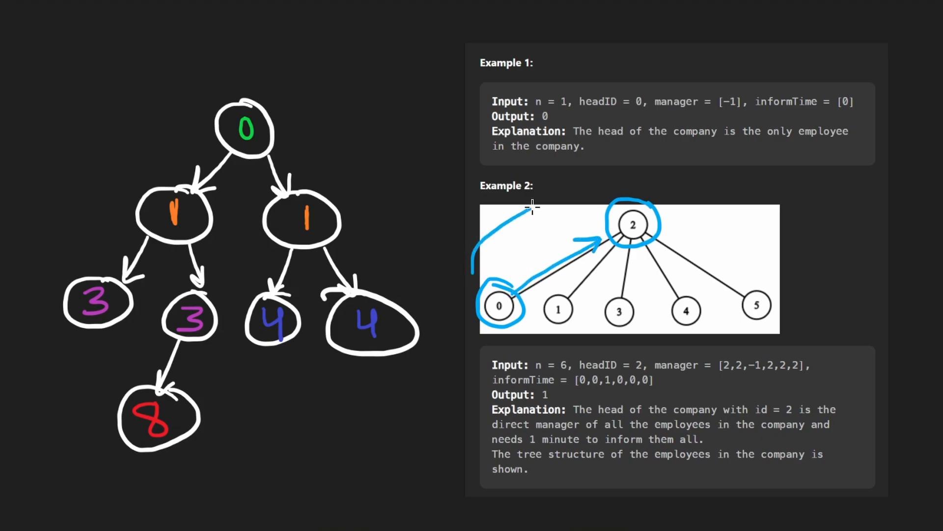
left_click_drag(530, 208, 578, 198)
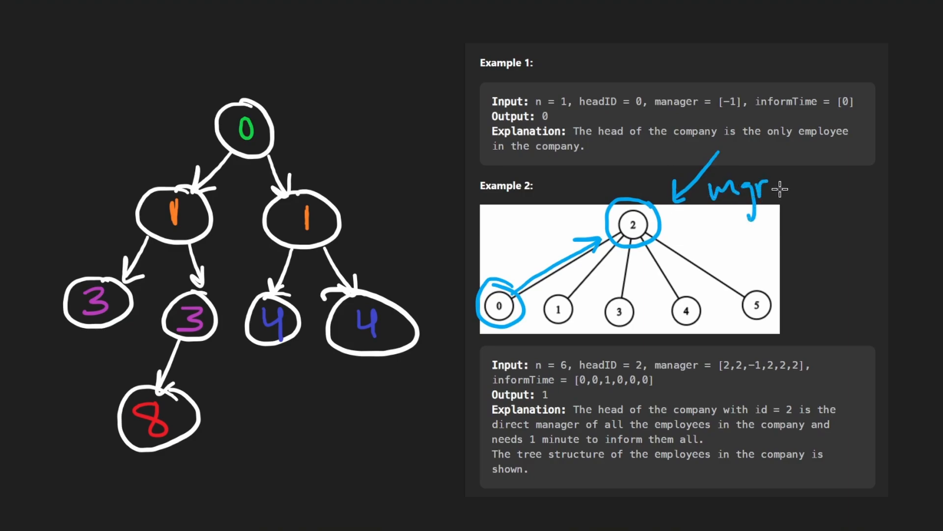
left_click_drag(782, 192, 884, 196)
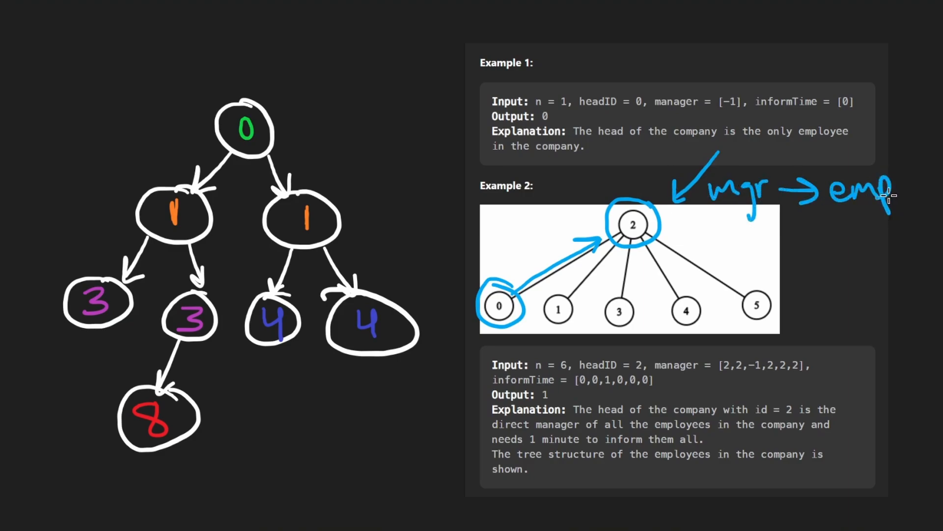
left_click_drag(504, 208, 505, 268)
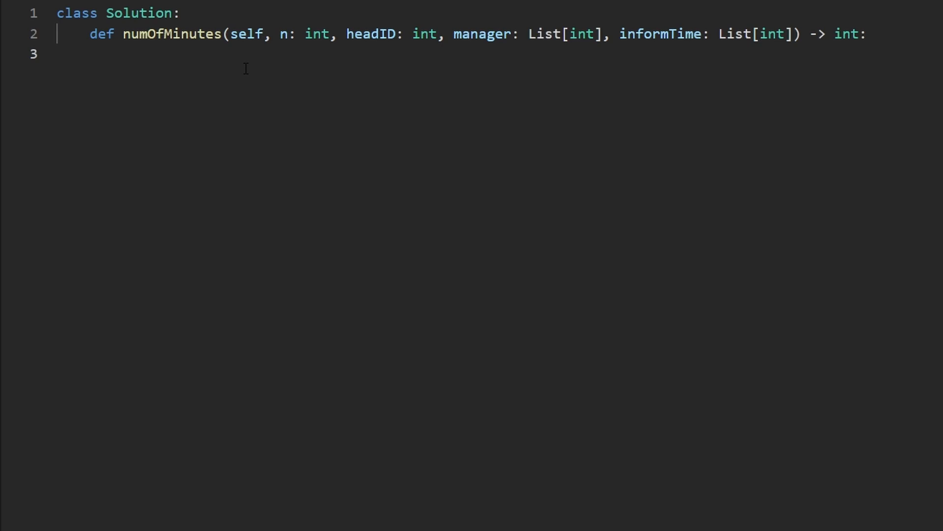
Define adj = collections.defaultdict(list) with a '# Mgr -> list of emps' comment.
type("ad")
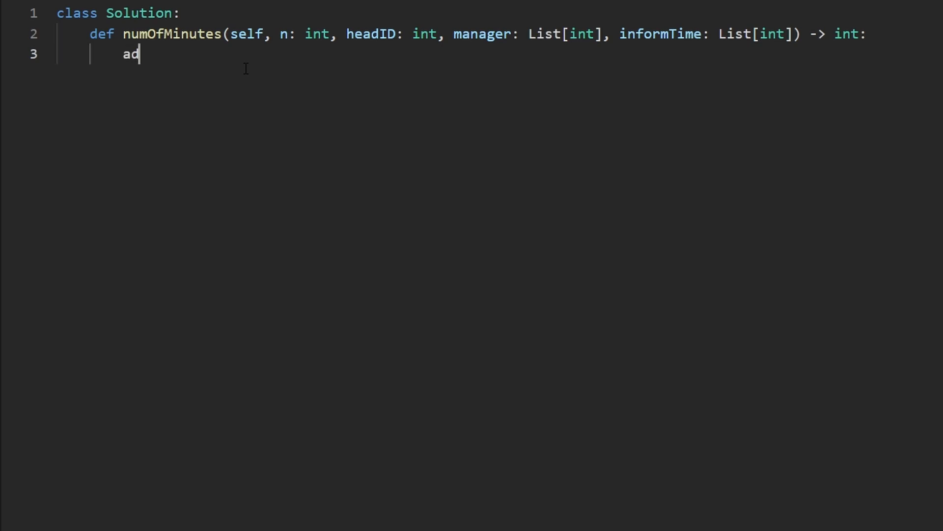
type("j =")
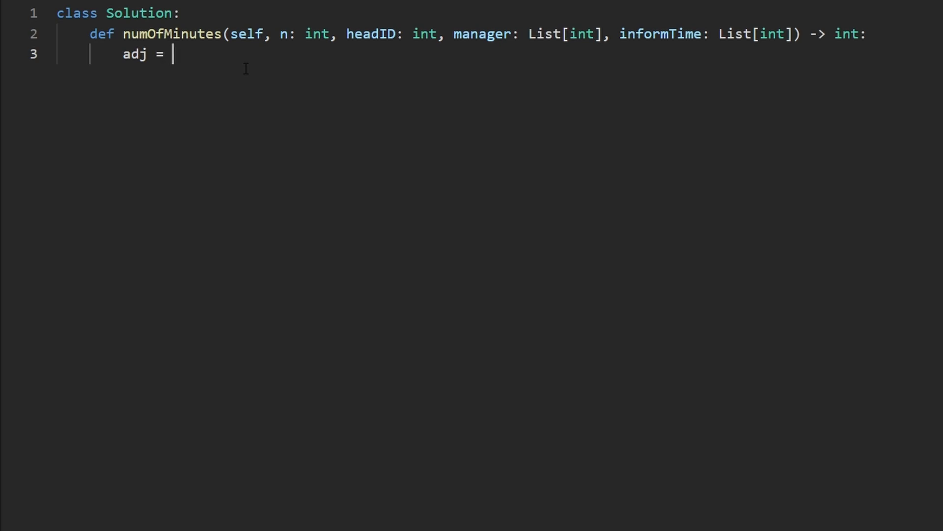
type("coll")
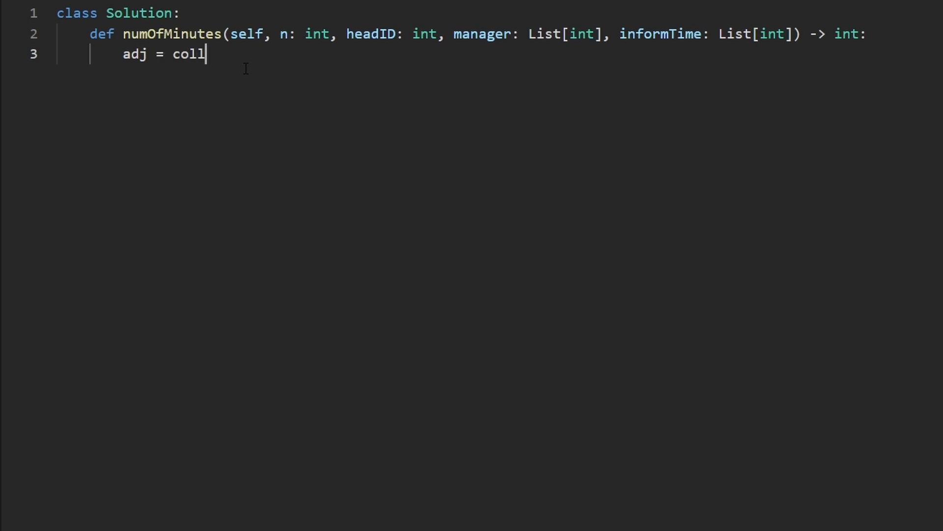
type("ections.defaultde")
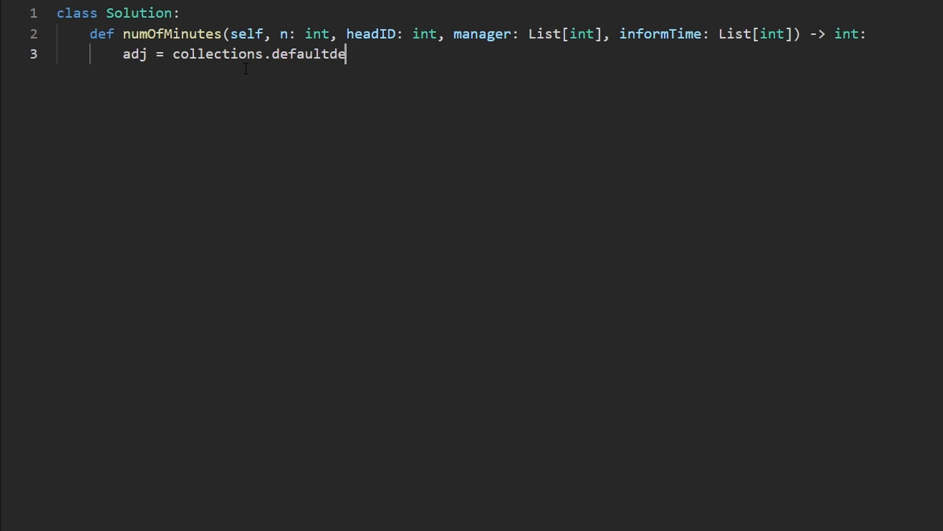
type("ict()")
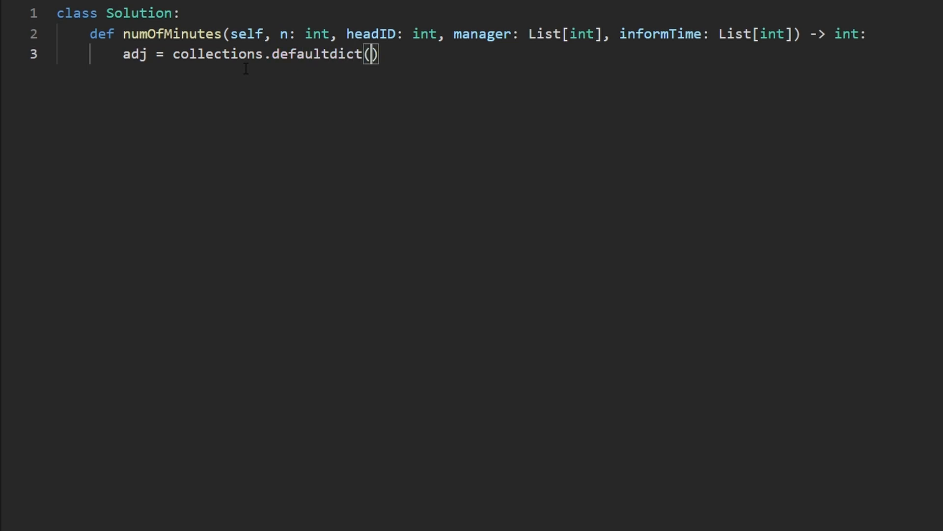
type("list")
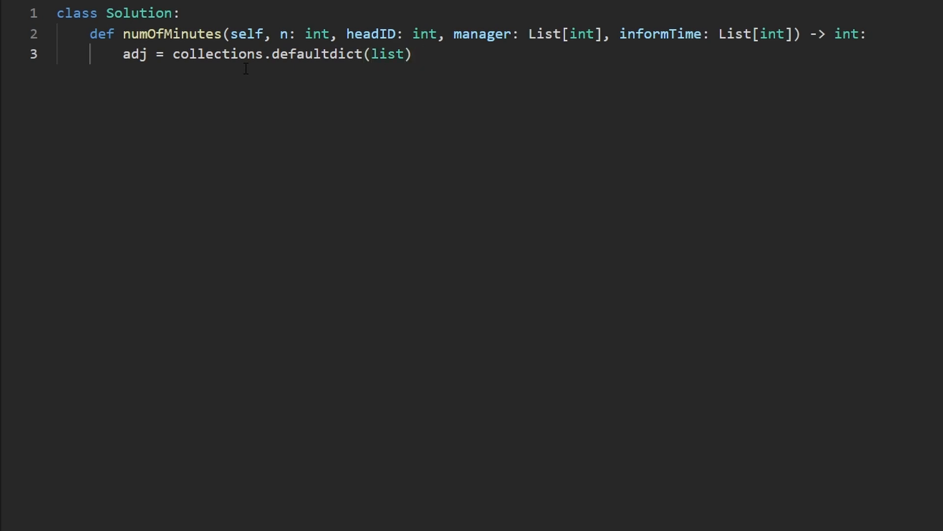
type("# Mgr")
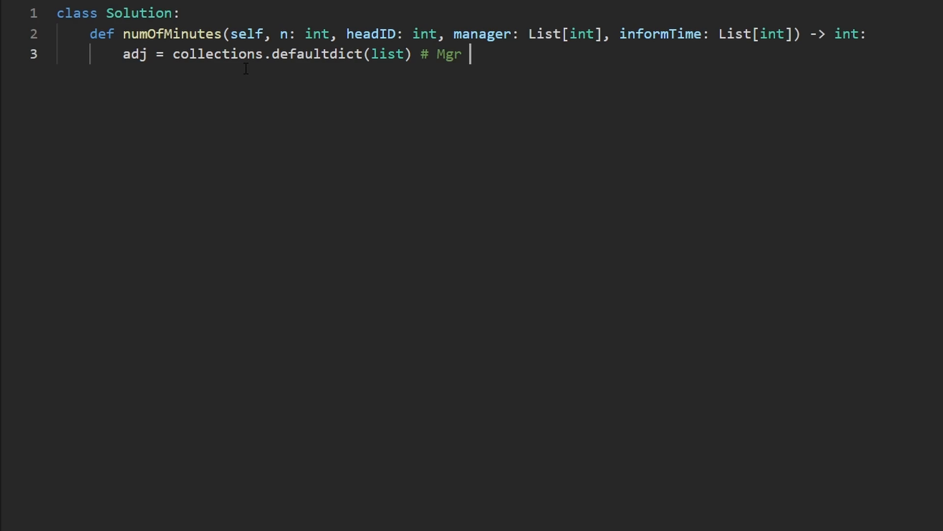
type("-> [lkist ]")
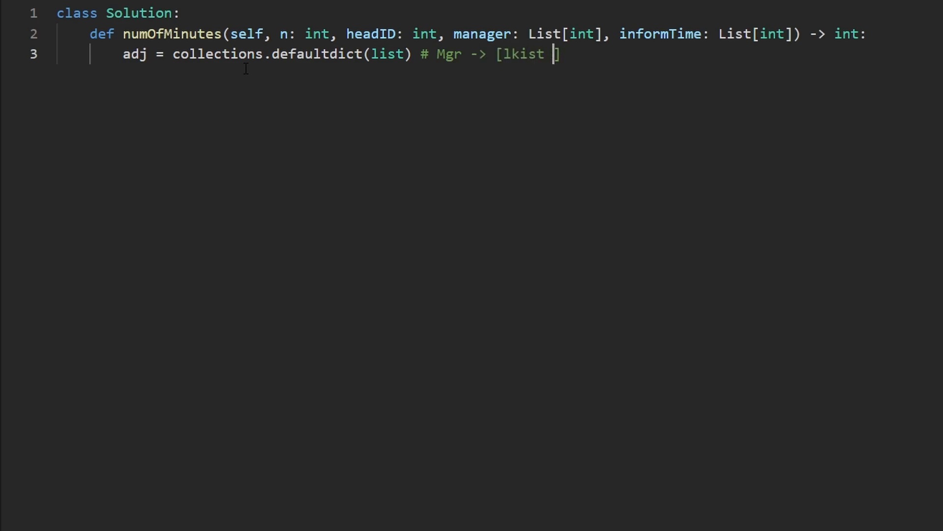
type("list of emps]")
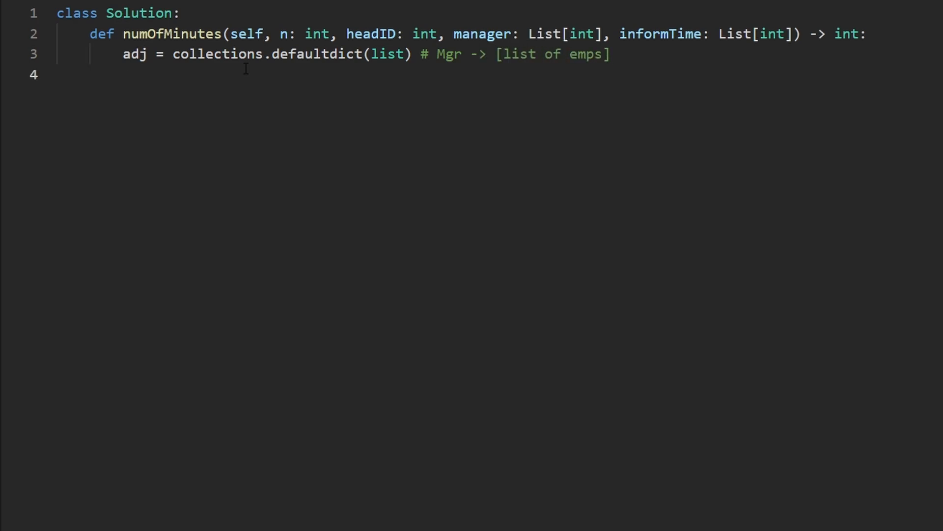
Loop for i in range(n), appending i to adj[manager[i]].
type("for i in range")
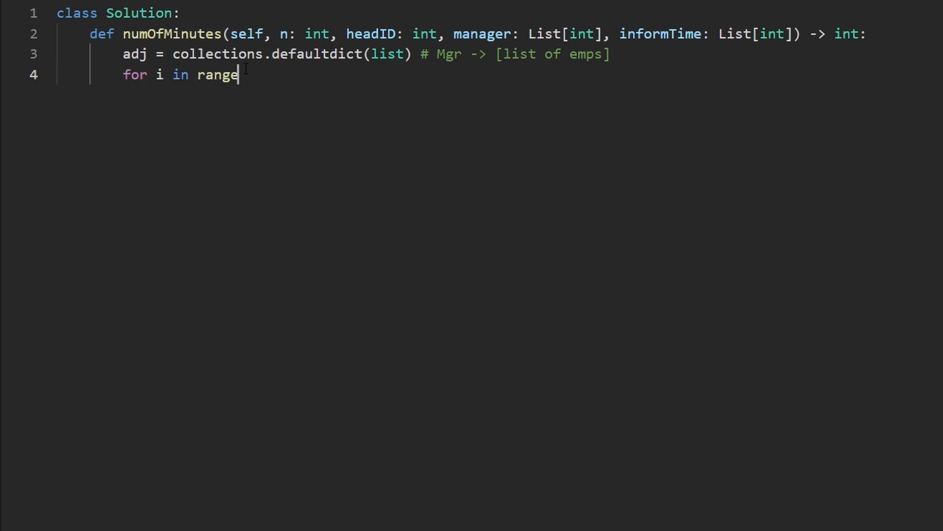
type("(n):")
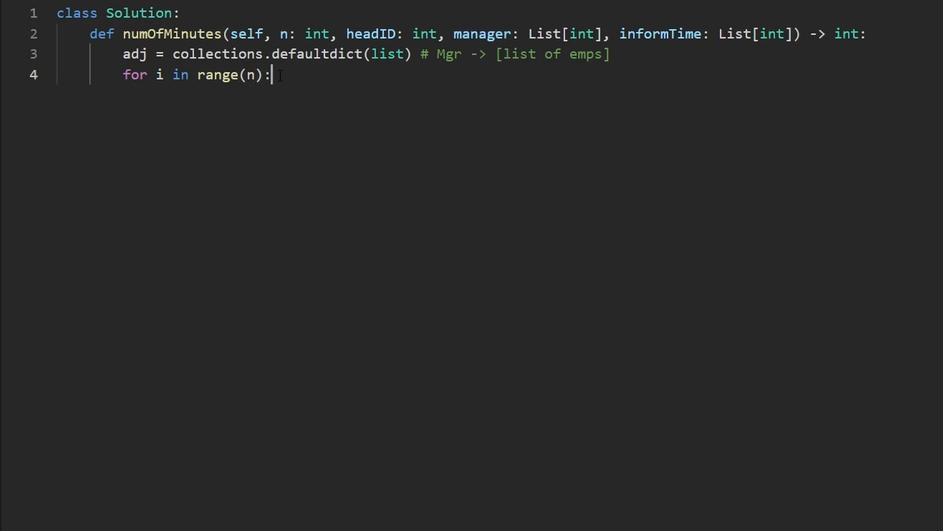
key("Enter")
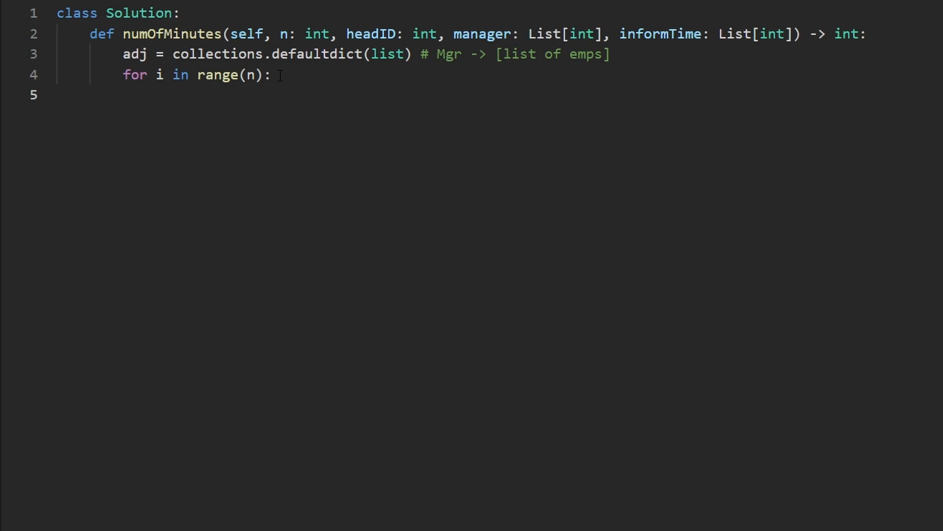
type("adj")
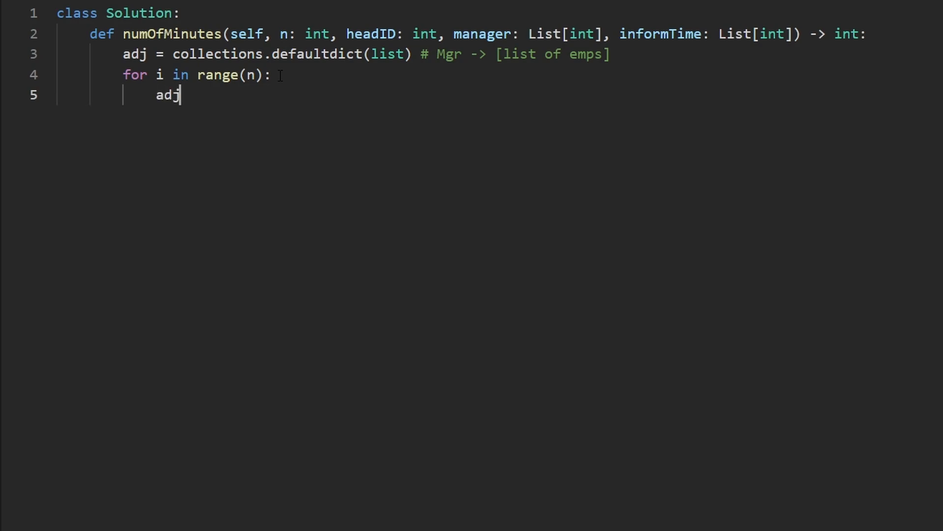
type("[i].appe")
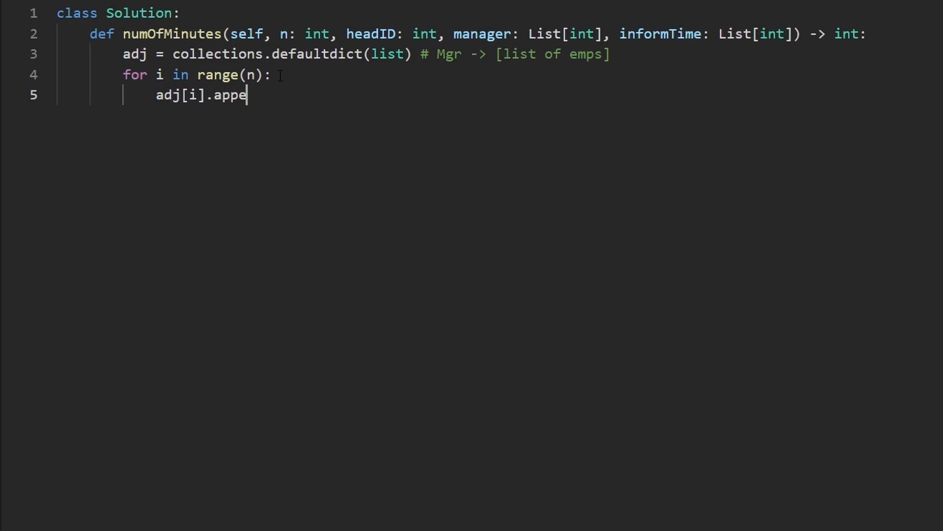
type("nd(manga")
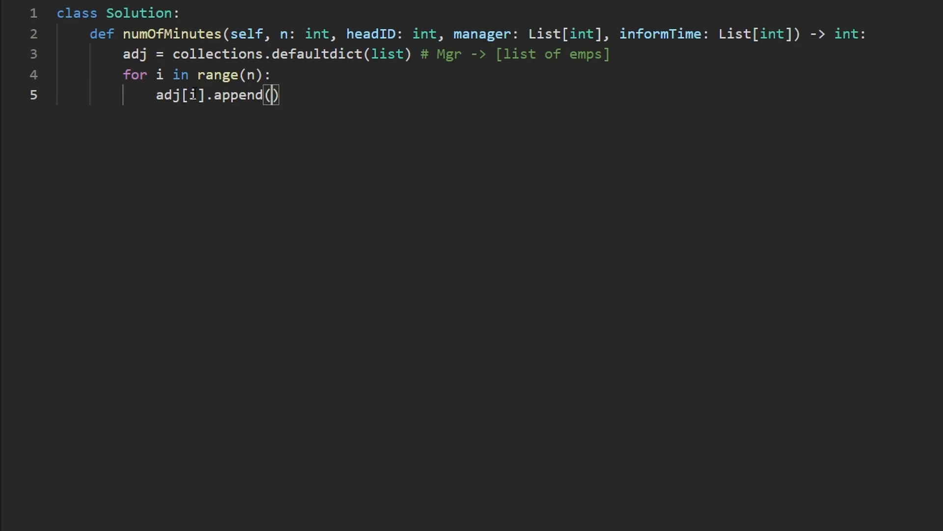
type("manager[i]")
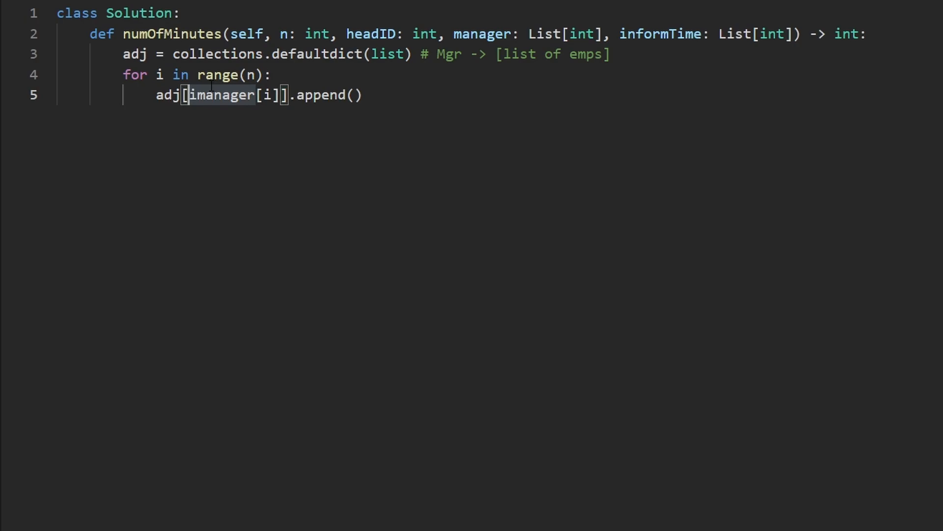
key("Backspace")
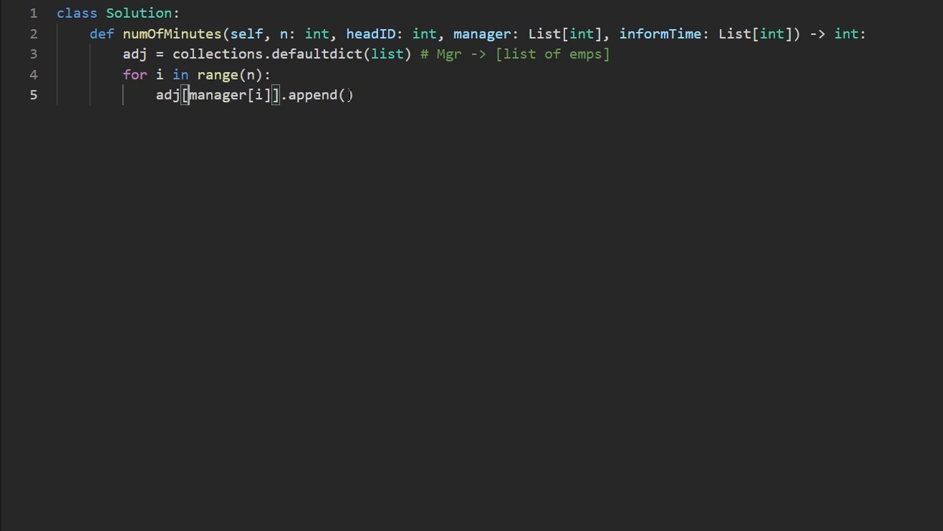
type("i")
type("#")
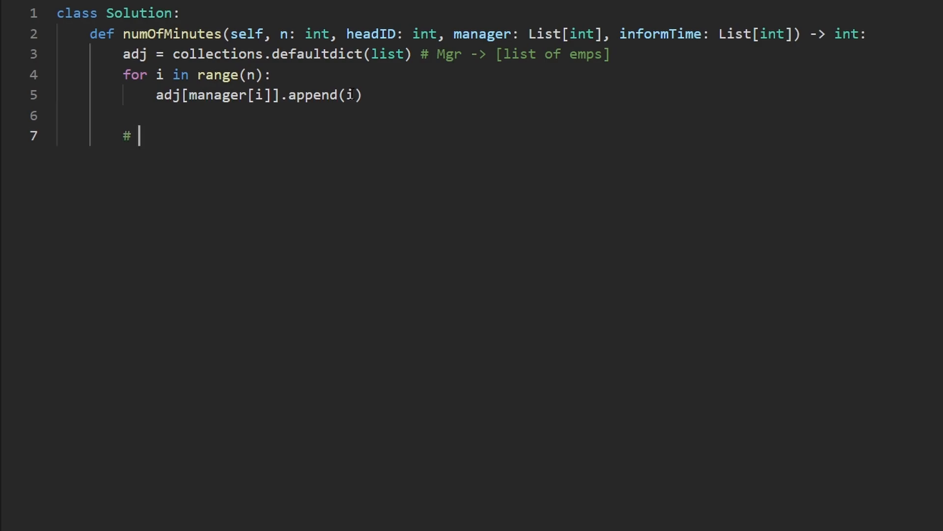
Add a '# BFS' comment, start a visit set line and delete it again.
type("BFS")
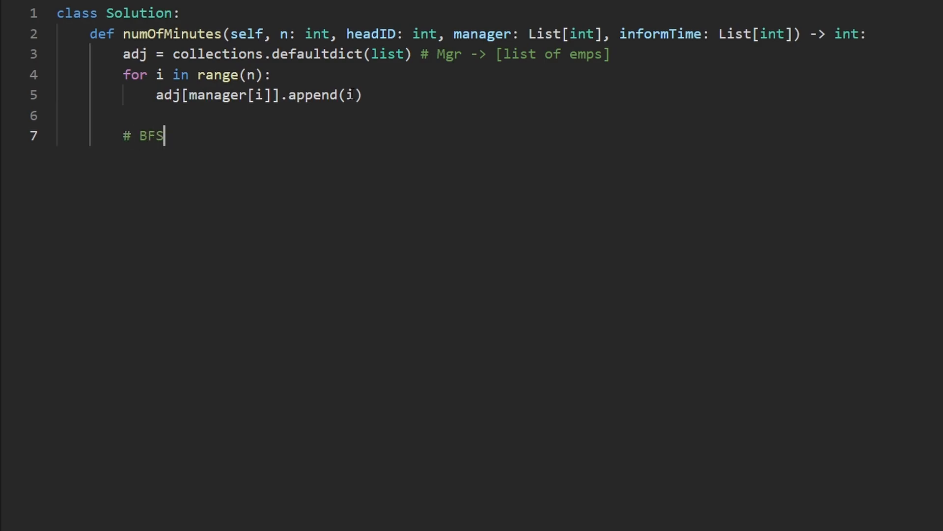
key("Enter")
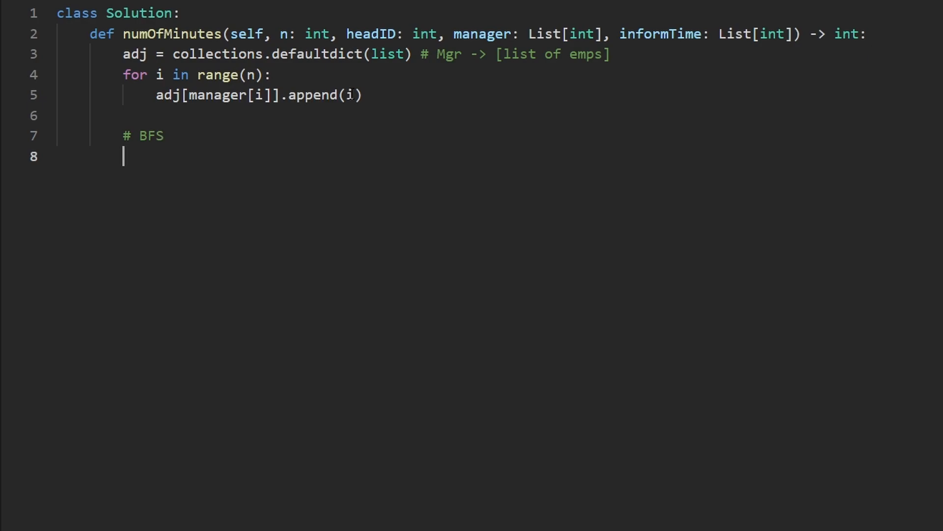
mouse_move(259, 128)
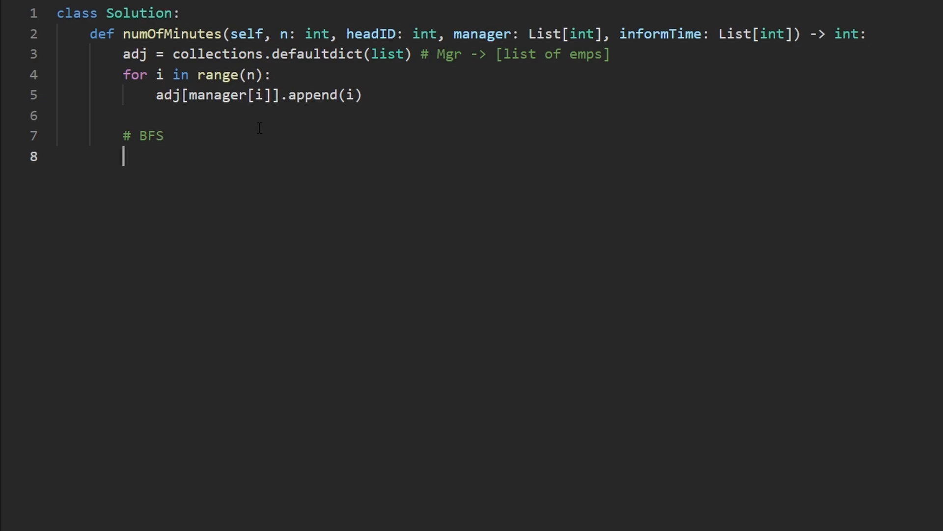
mouse_move(161, 175)
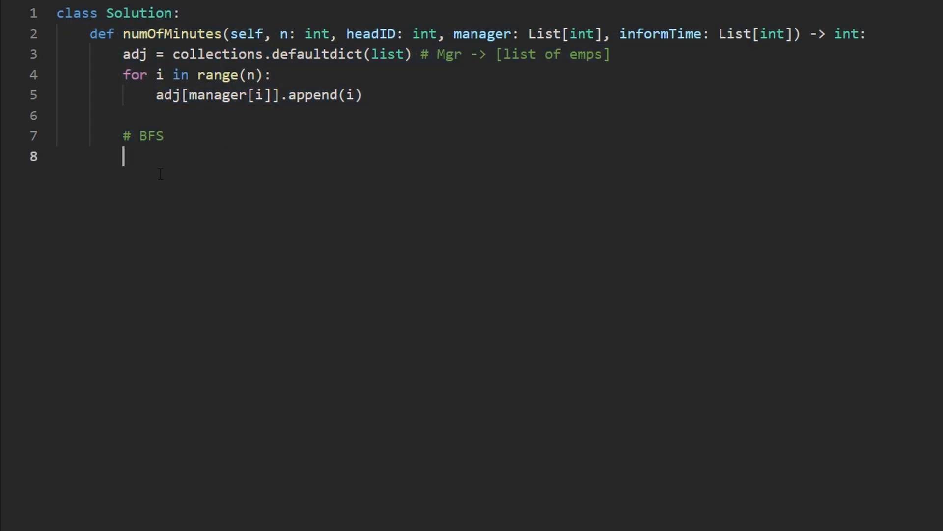
type("visit = s")
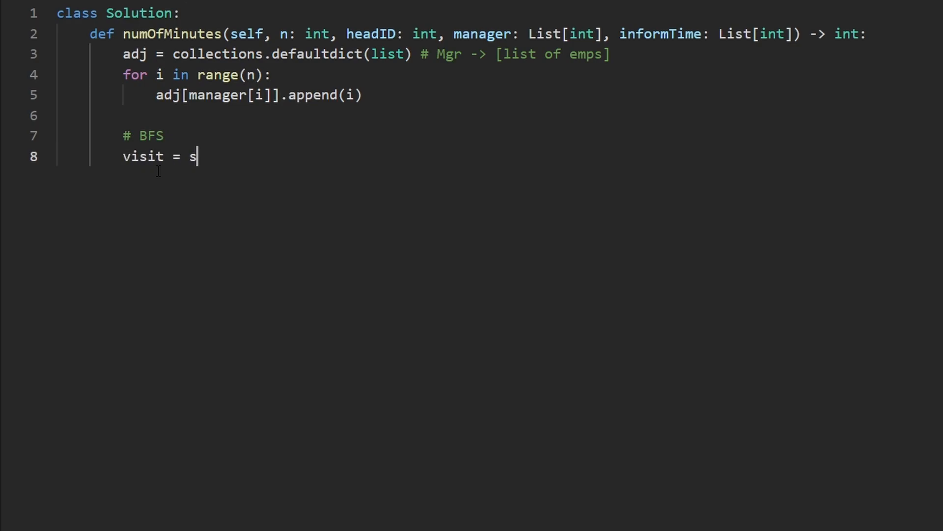
type("et()")
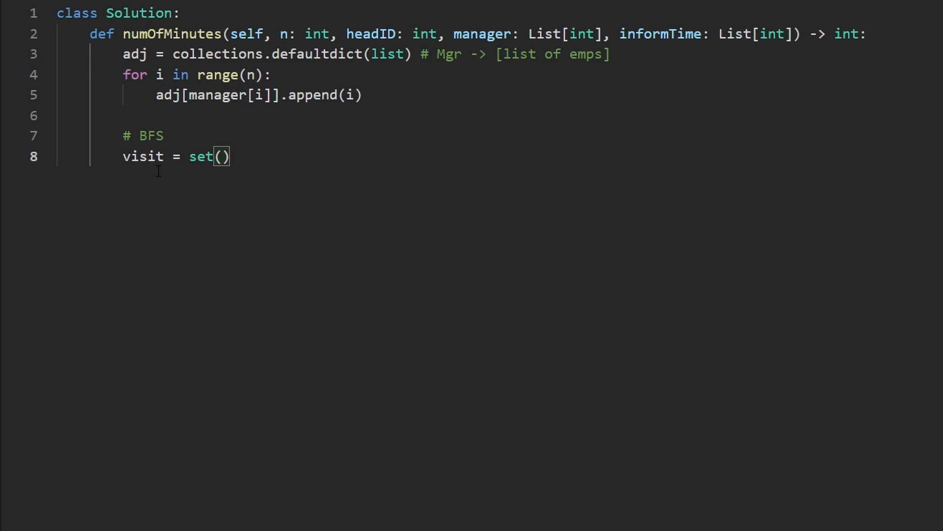
key("BackSpace")
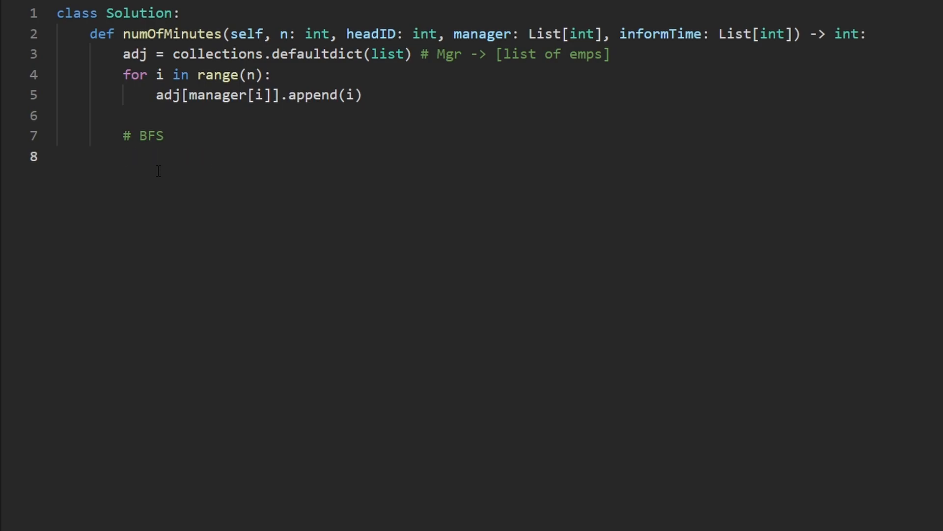
Seed q = deque([(headID, 0)]) with a '# (id, time)' comment and start while q:.
type("q =")
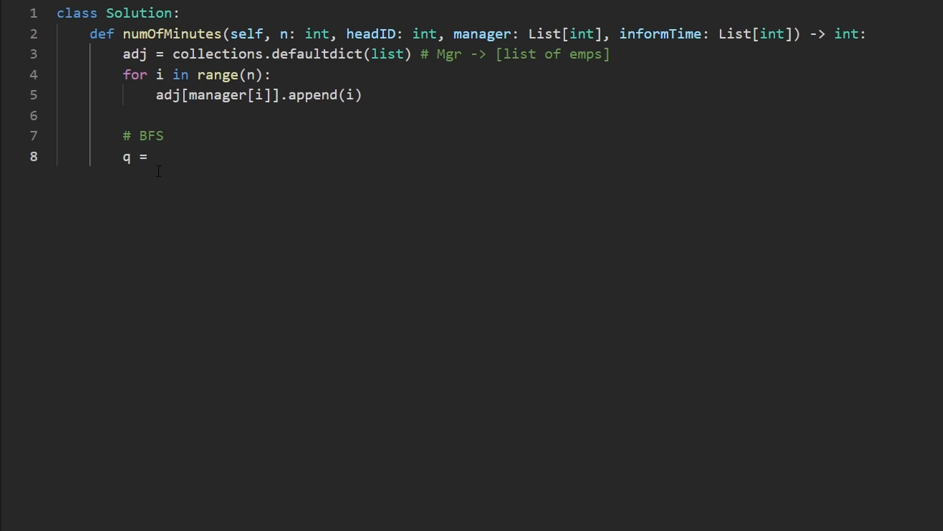
type("deque(")
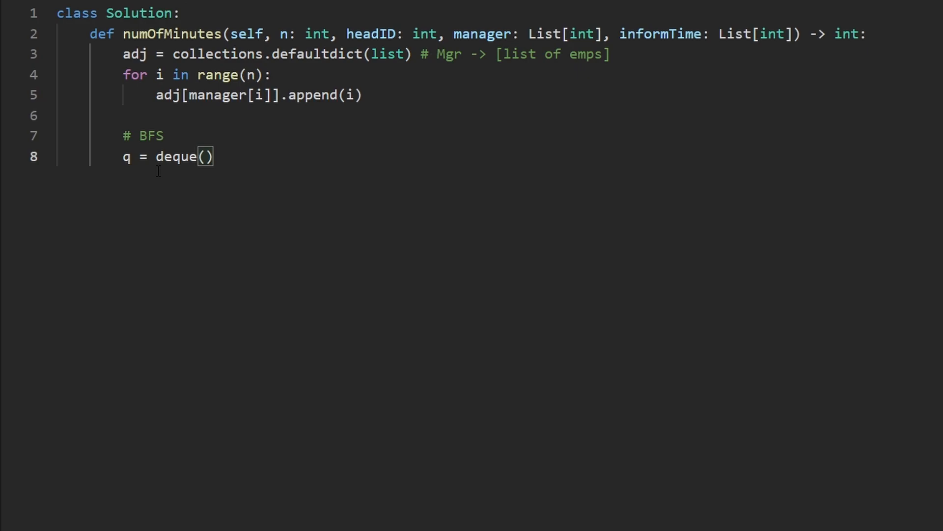
type("head")
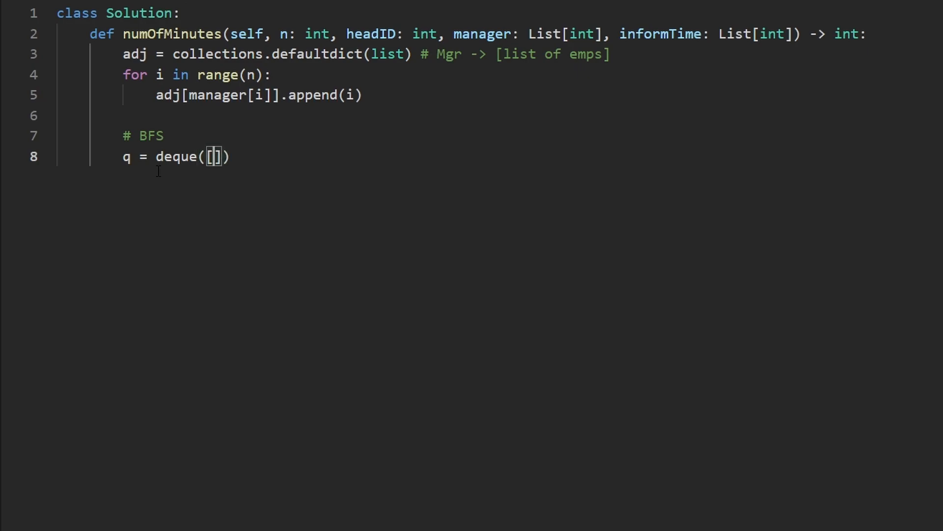
type("head")
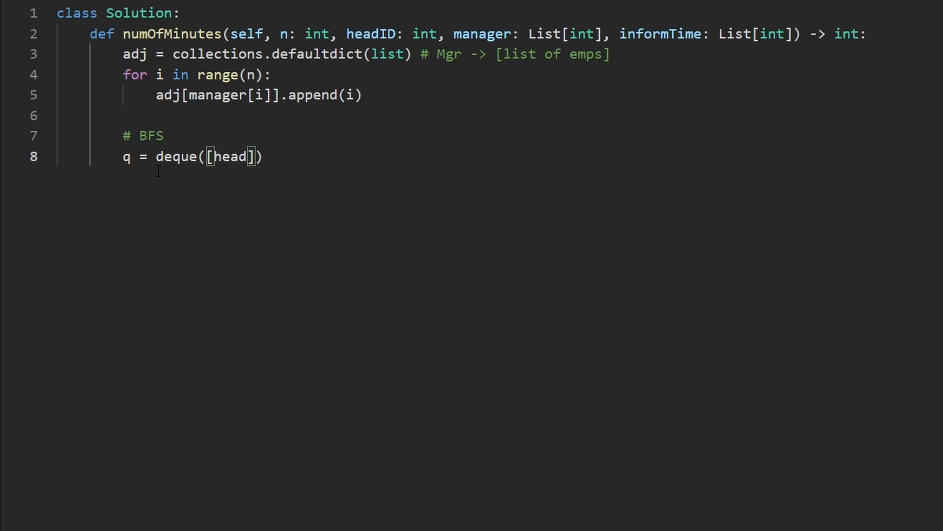
type("I")
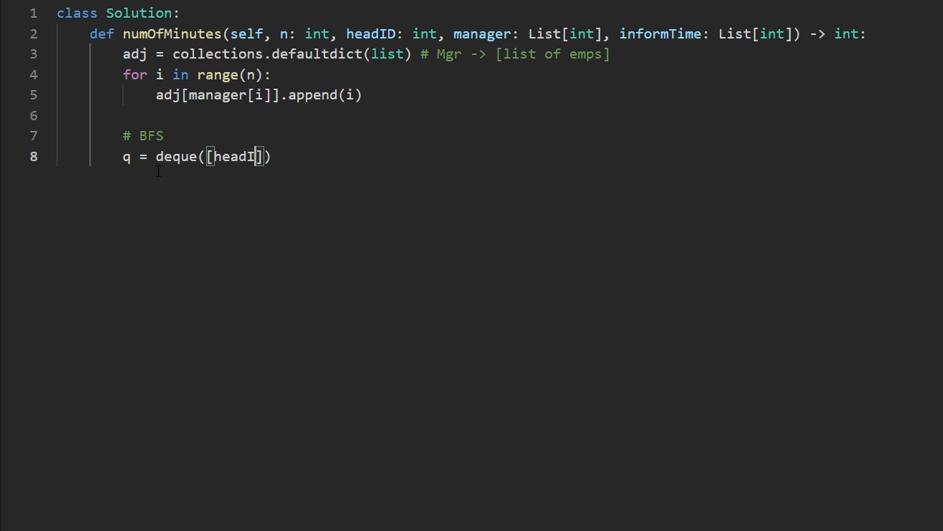
type("D")
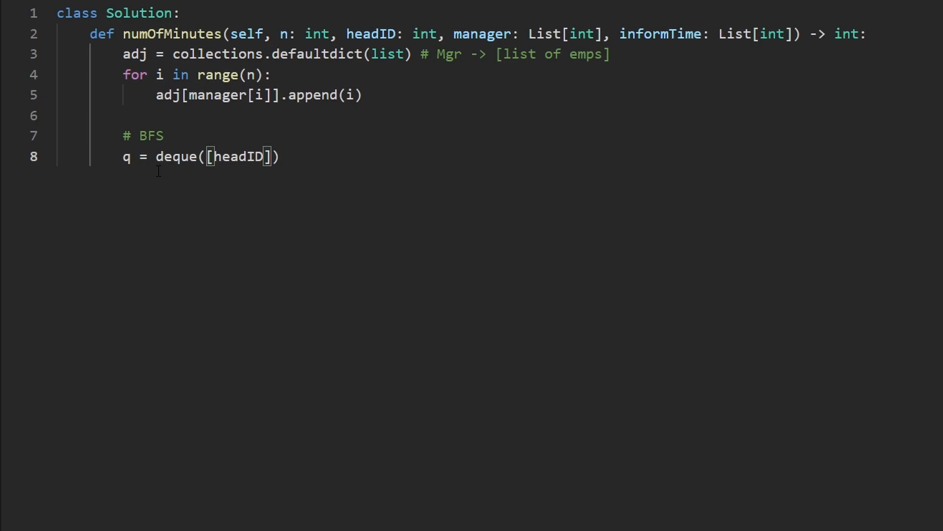
double_click(240, 157)
type(", ")
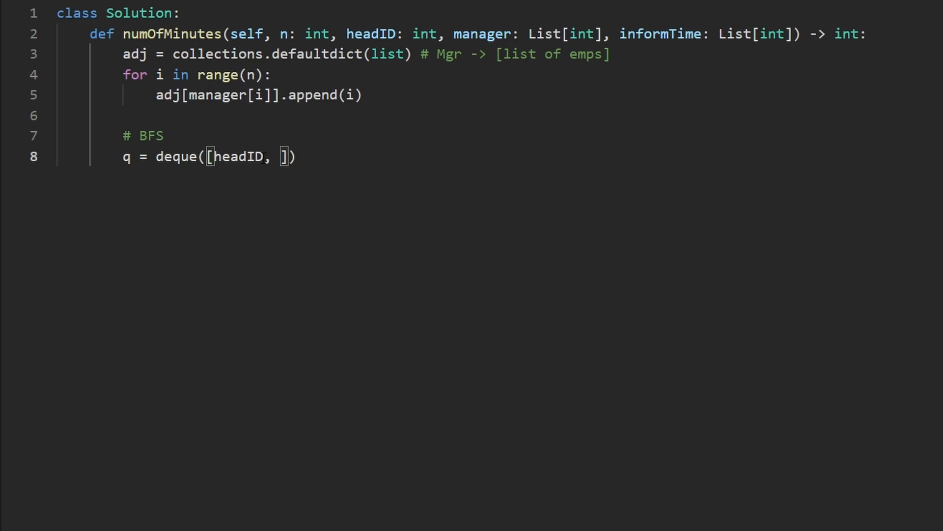
type("0")
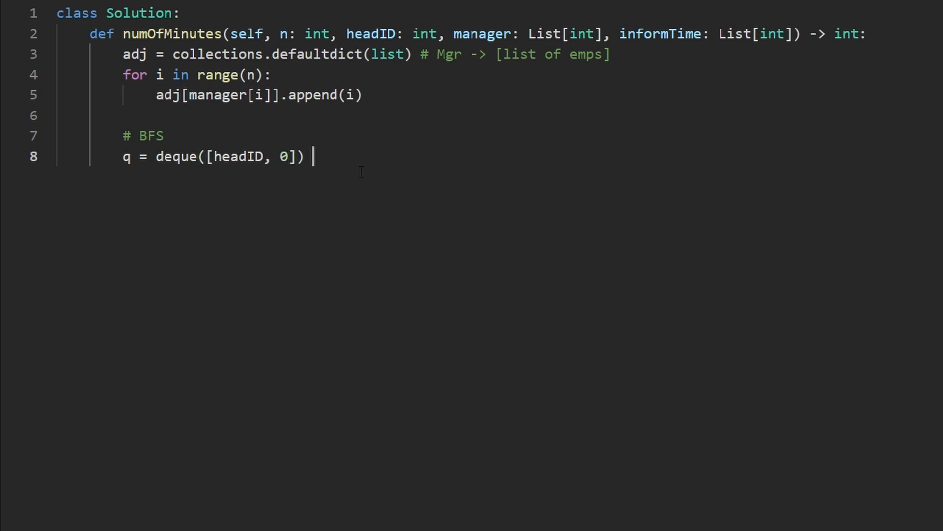
type("# ()")
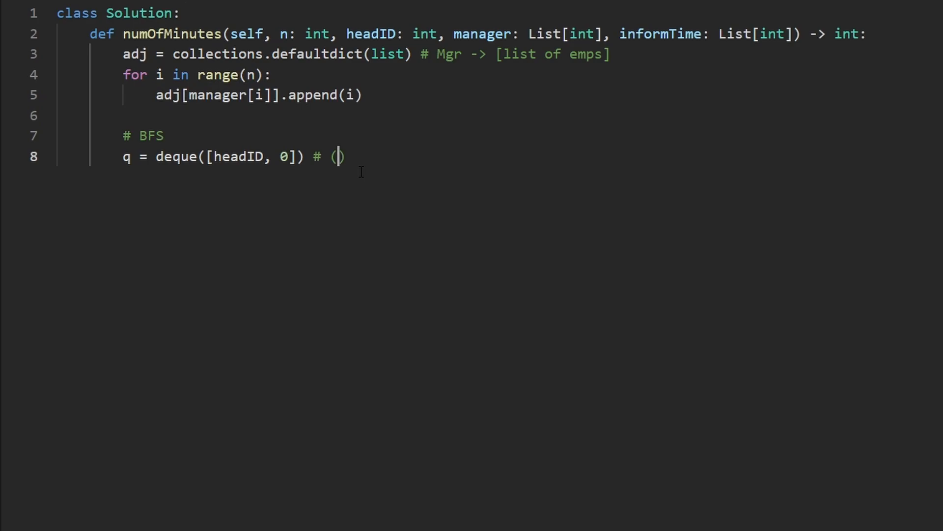
type("id, time")
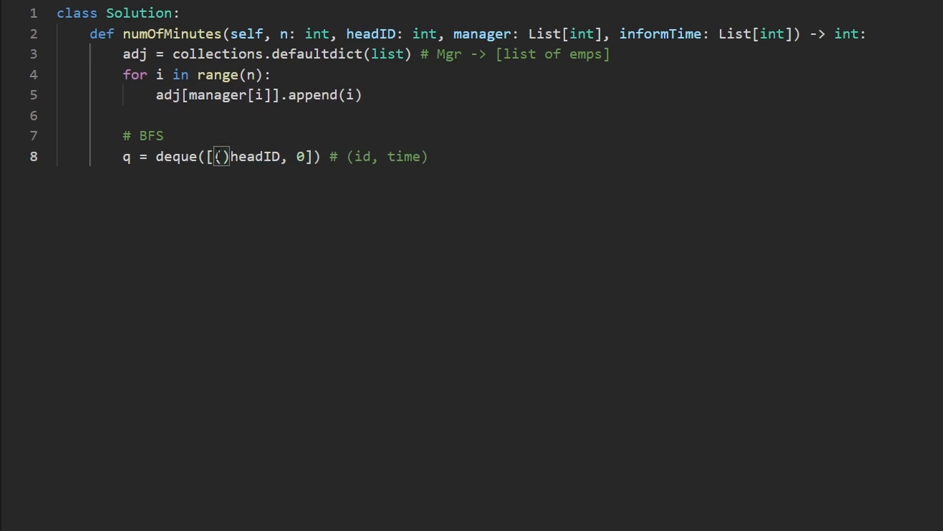
type("(")
type("while q:")
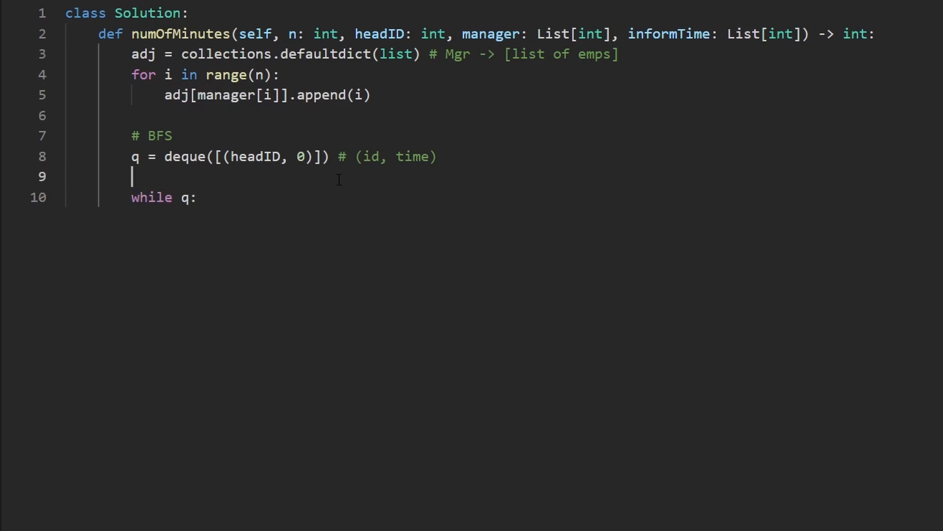
Initialise res = 0 and add return res at the end.
type("res =")
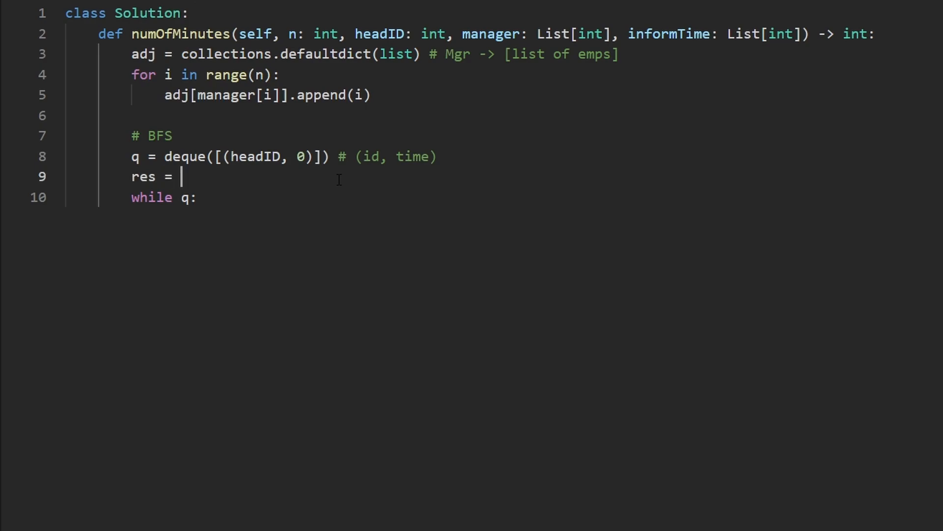
type("0")
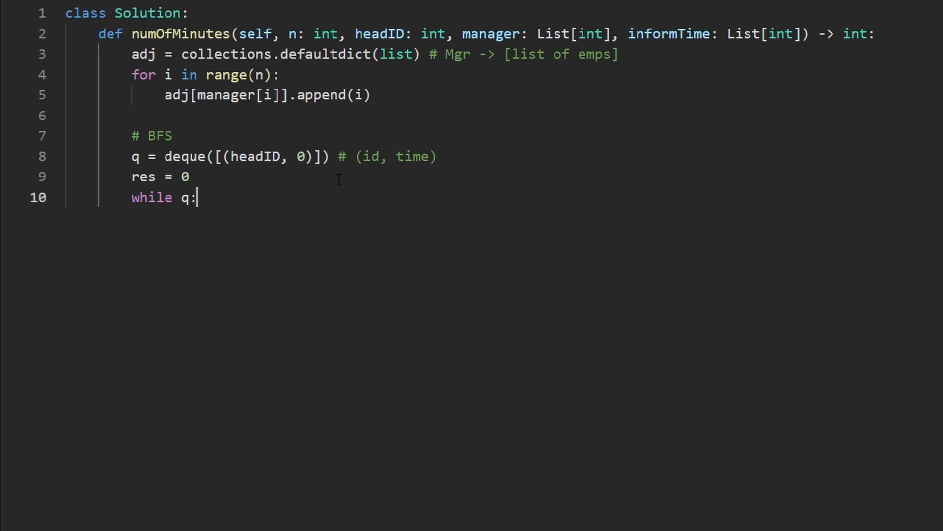
type("ret")
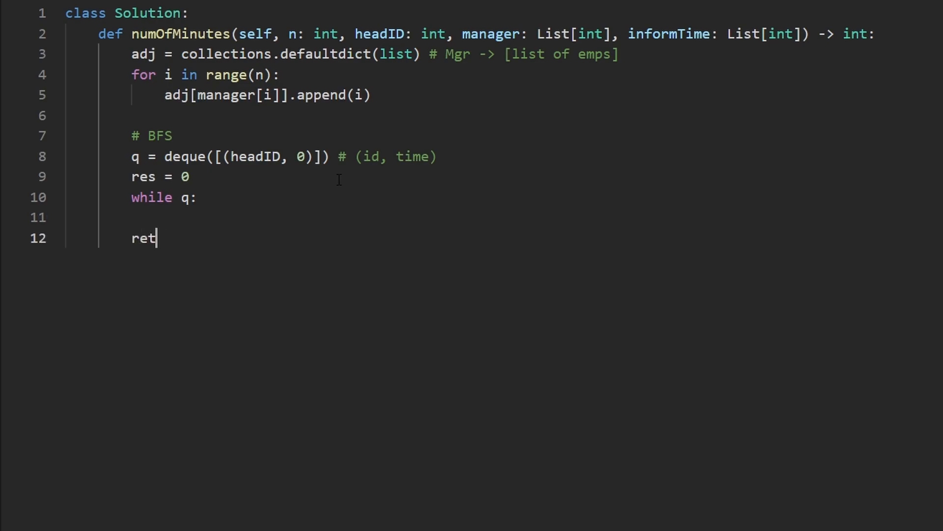
type("urn res")
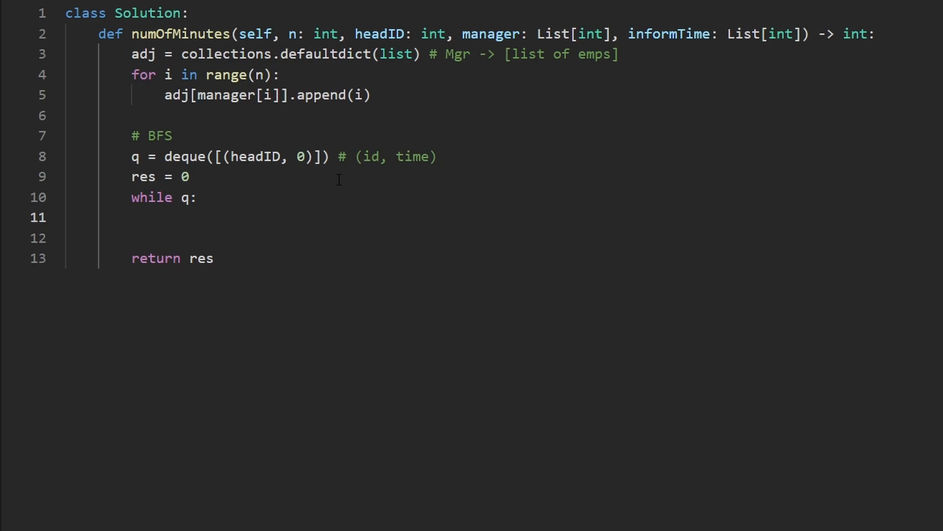
Inside the while loop, pop i, time = q.popleft().
type("p")
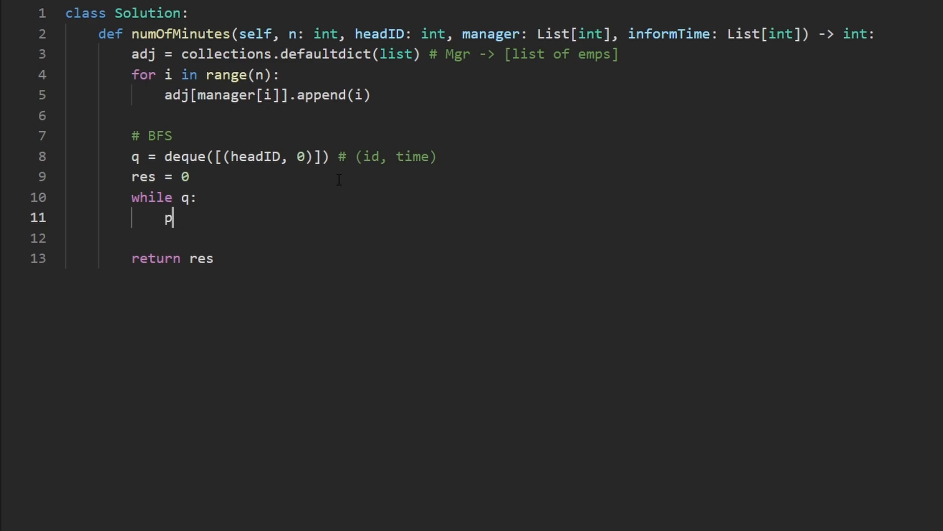
type(".popleft(")
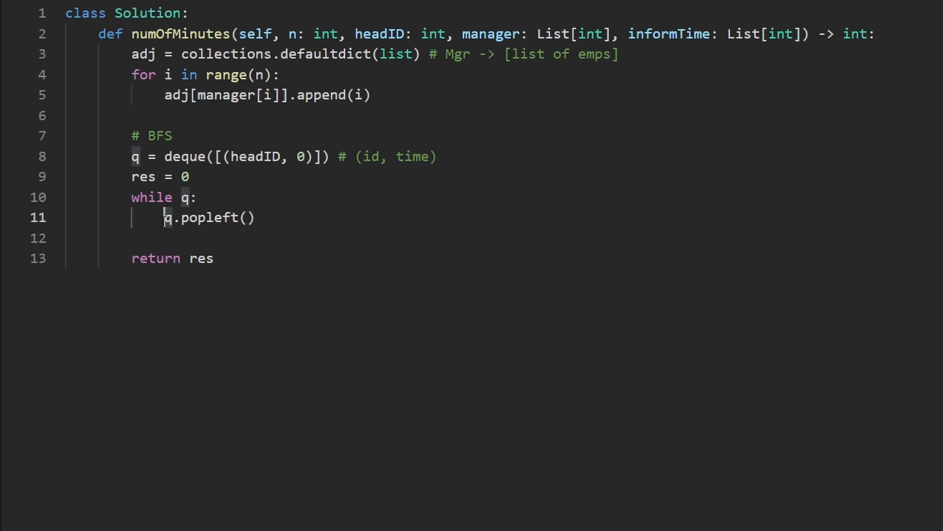
type("id,")
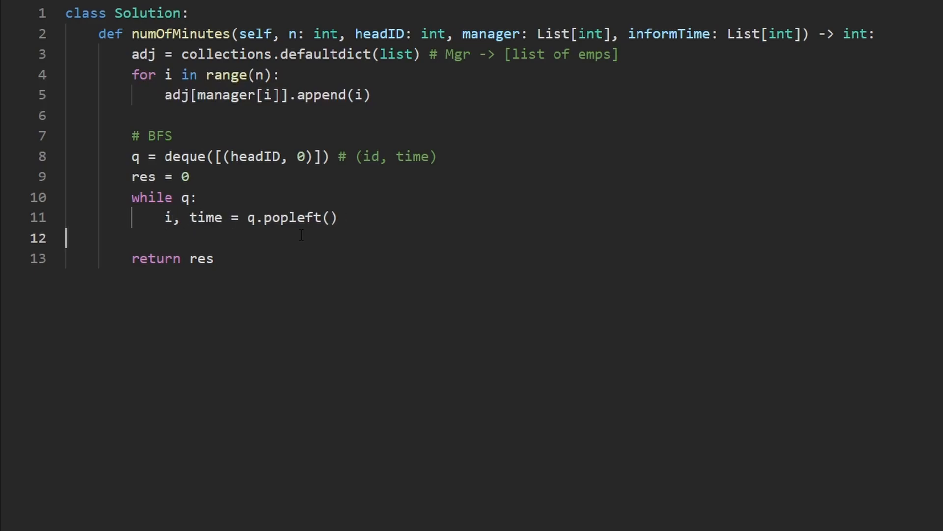
Add for emp in adj[i]: below the popleft line.
key("enter")
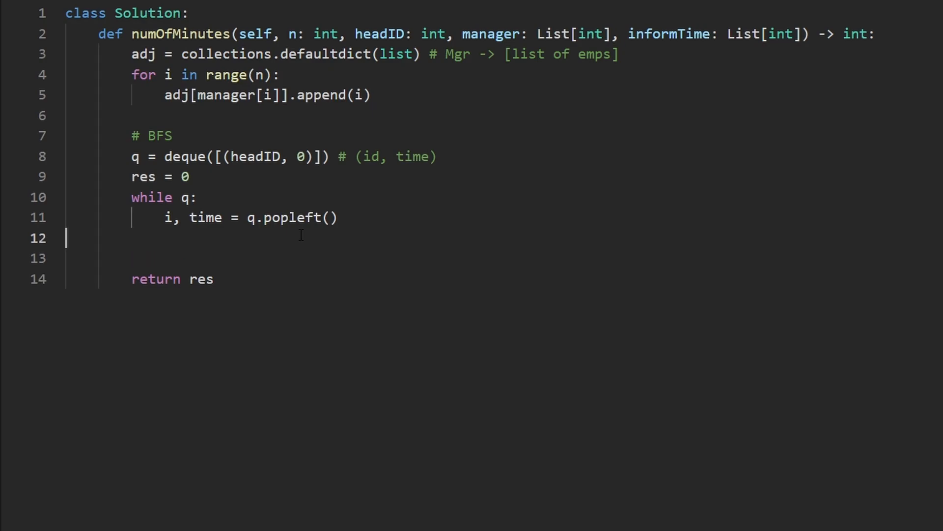
type("fo")
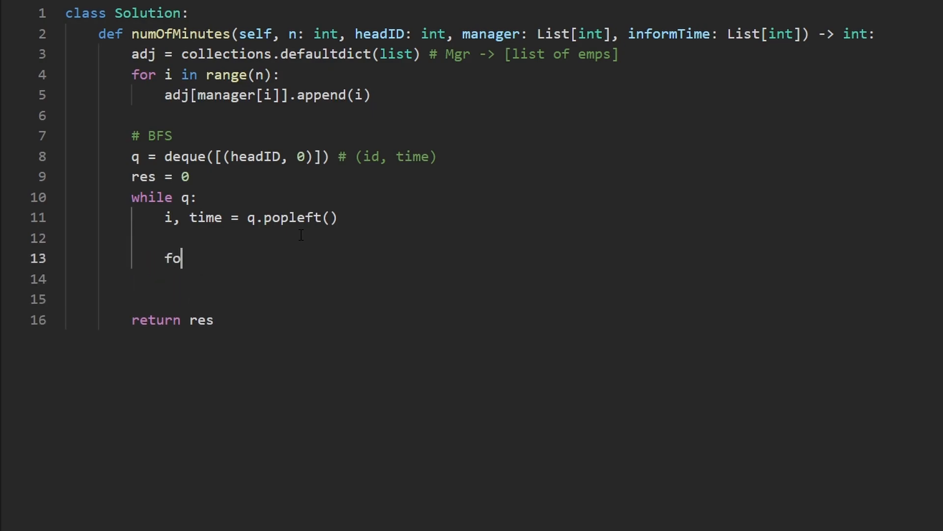
type("r emp")
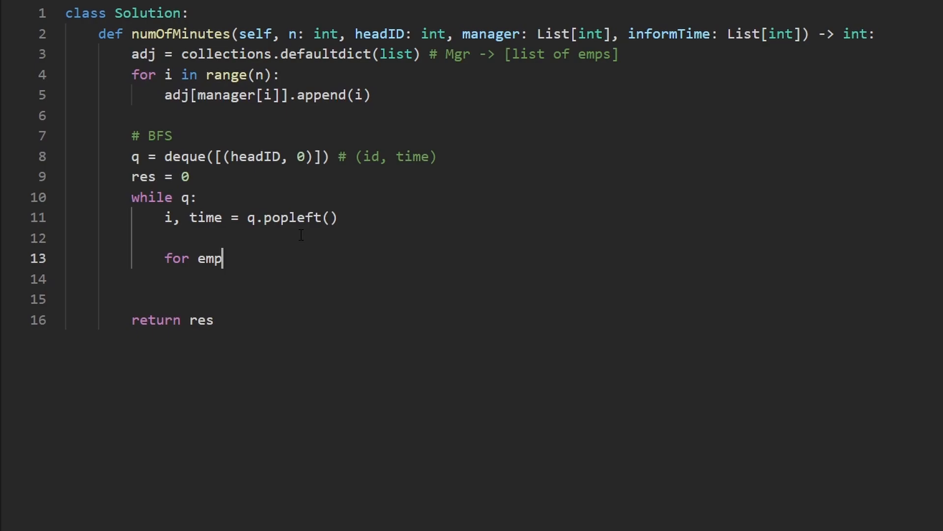
type("in")
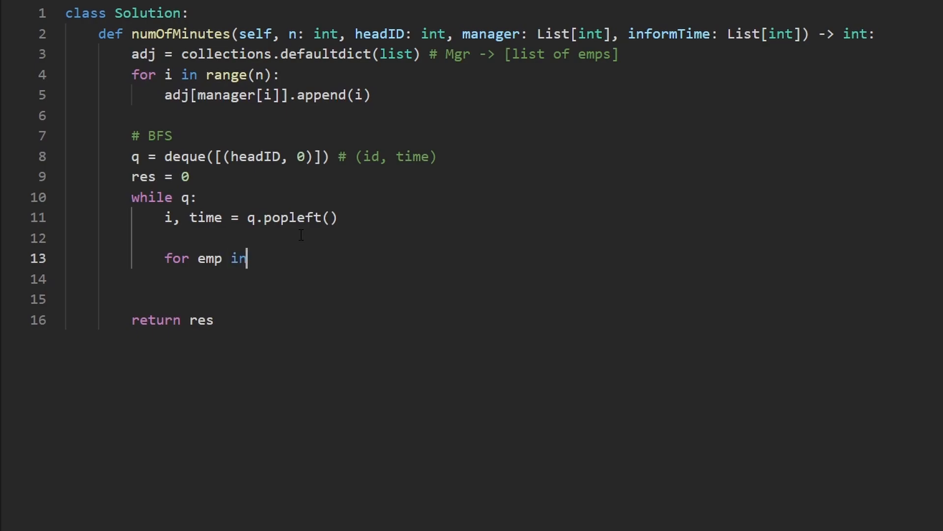
type("adj")
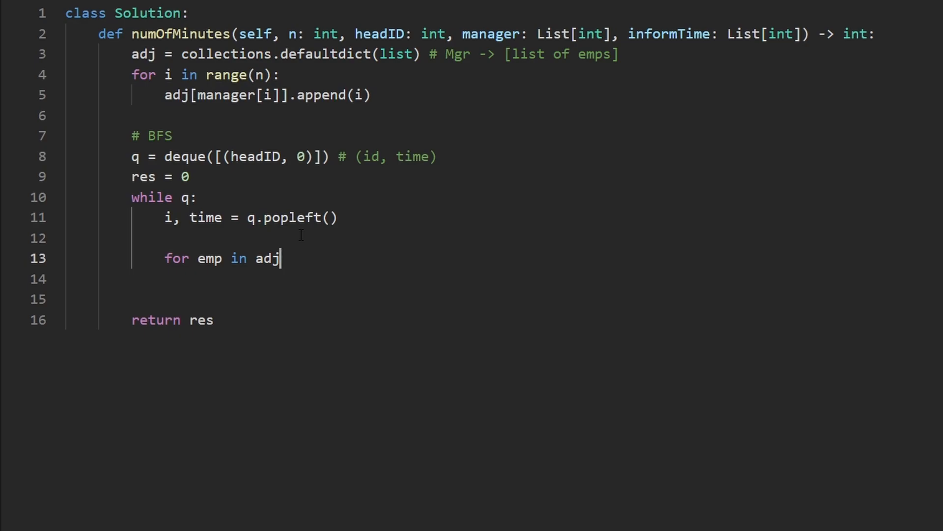
type("[i]:")
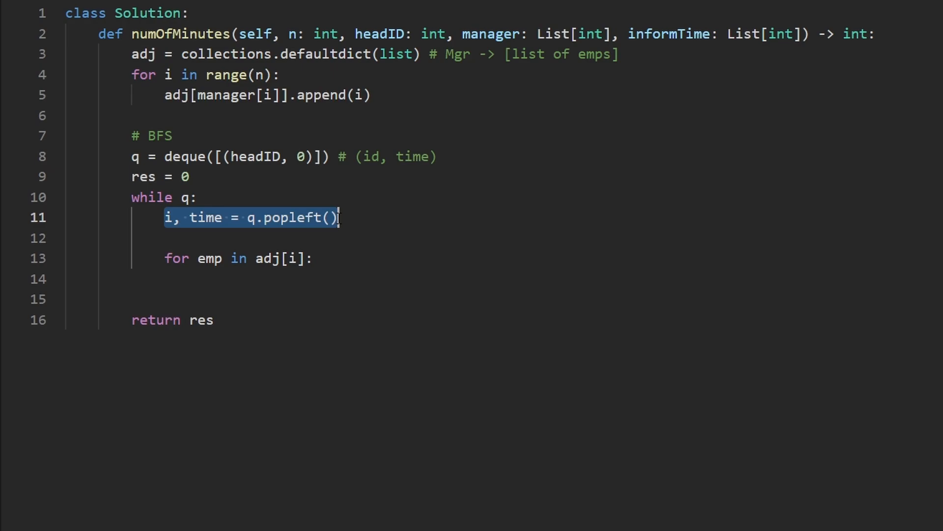
Update res = max(res, time) and begin the loop body.
type("res = ma")
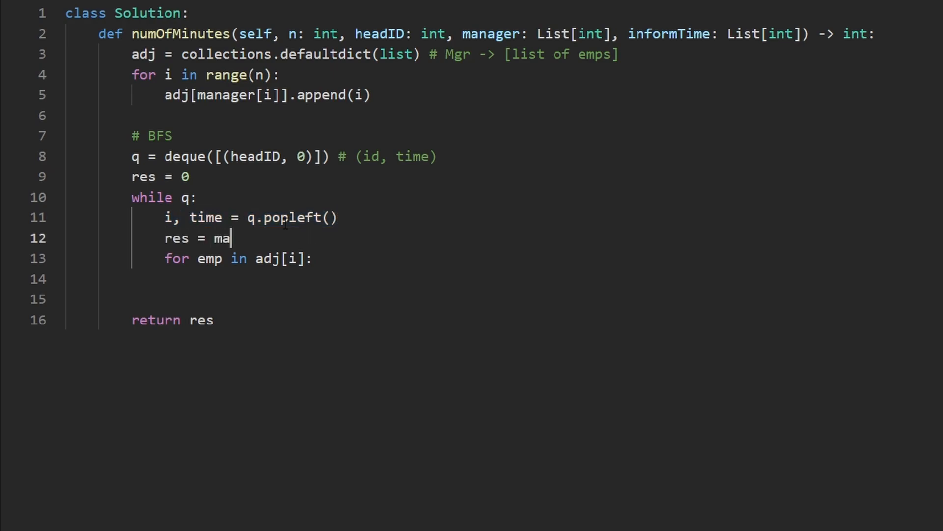
type("x(res,")
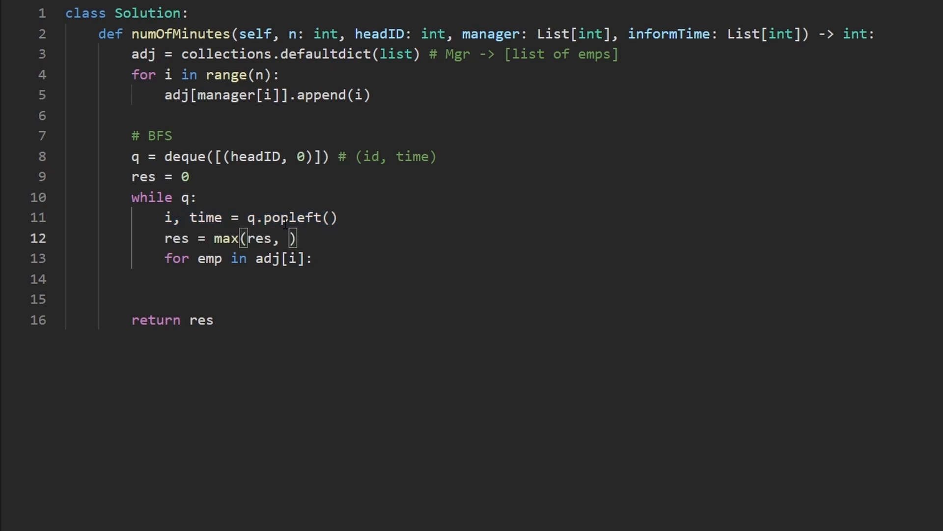
type("time")
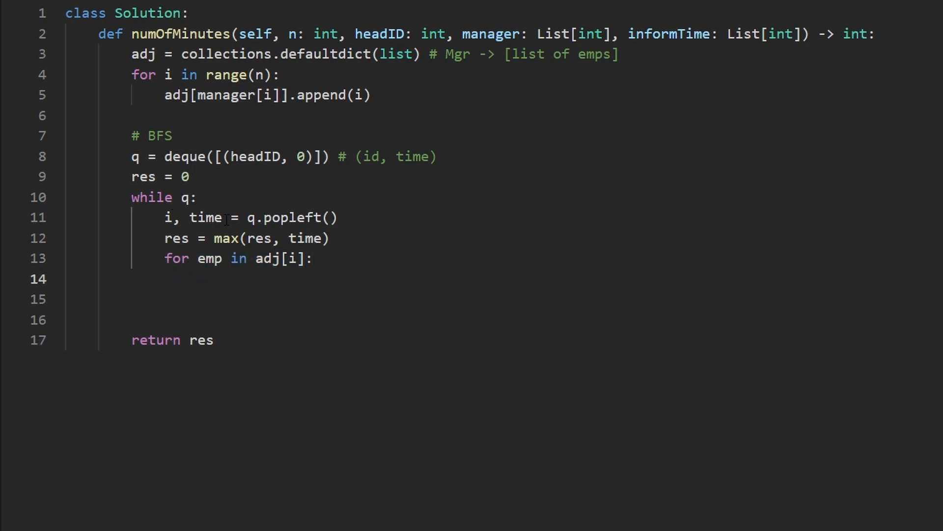
type("visi")
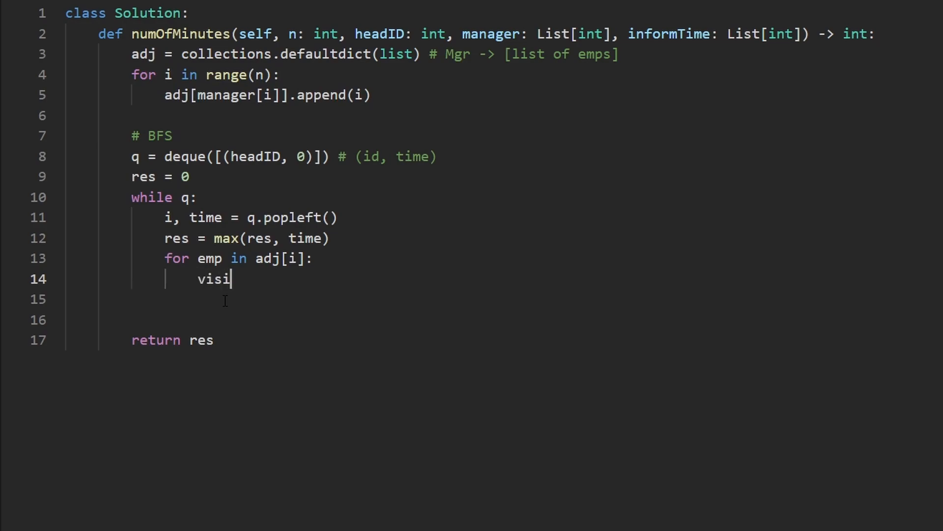
Begin the loop body with q.append((emp, time ... for each subordinate.
type("t")
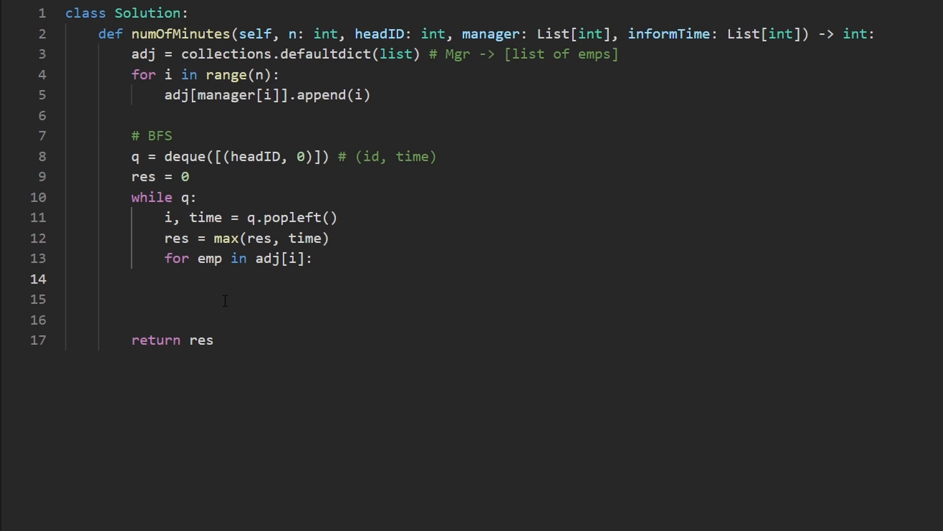
type("q.a")
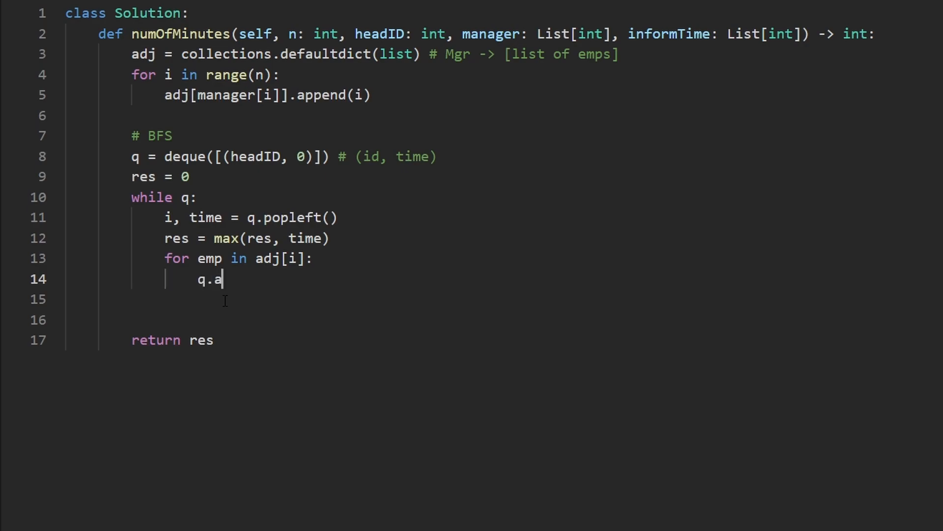
type("ppend((")
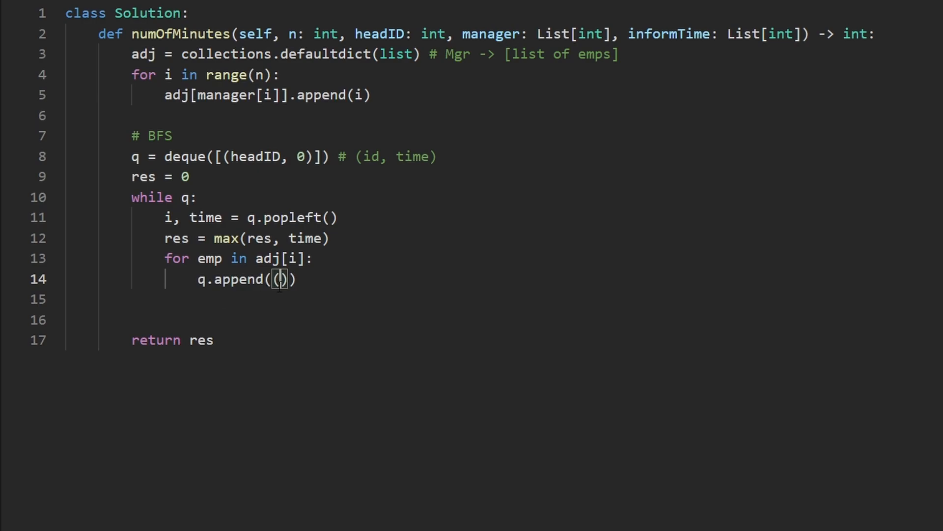
type("emp")
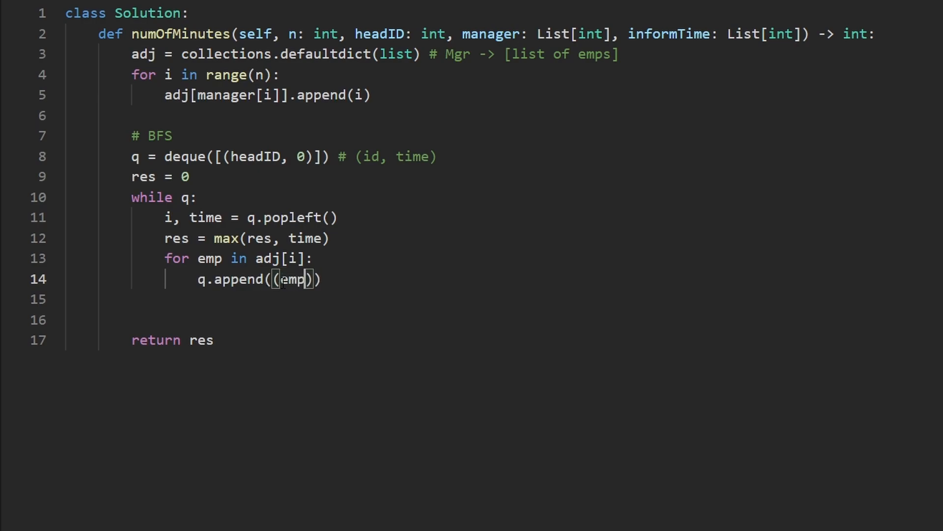
type(",")
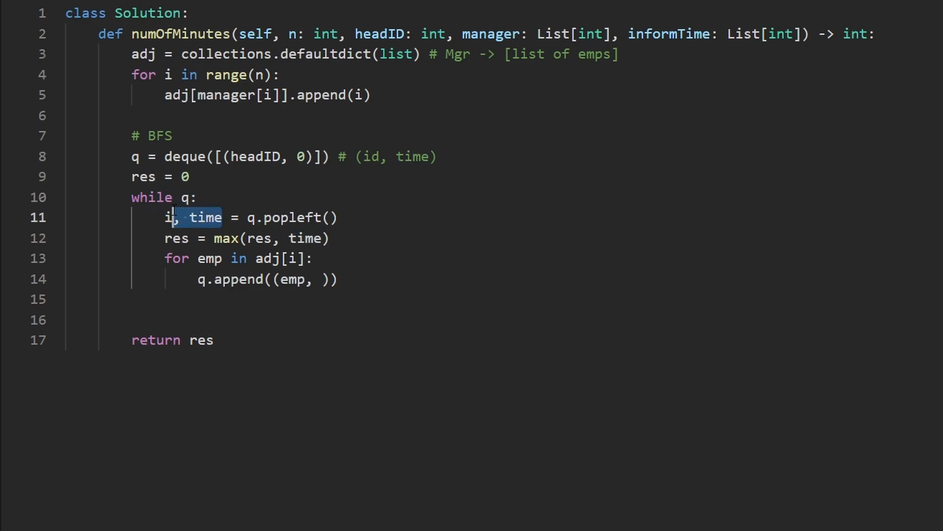
type("time +")
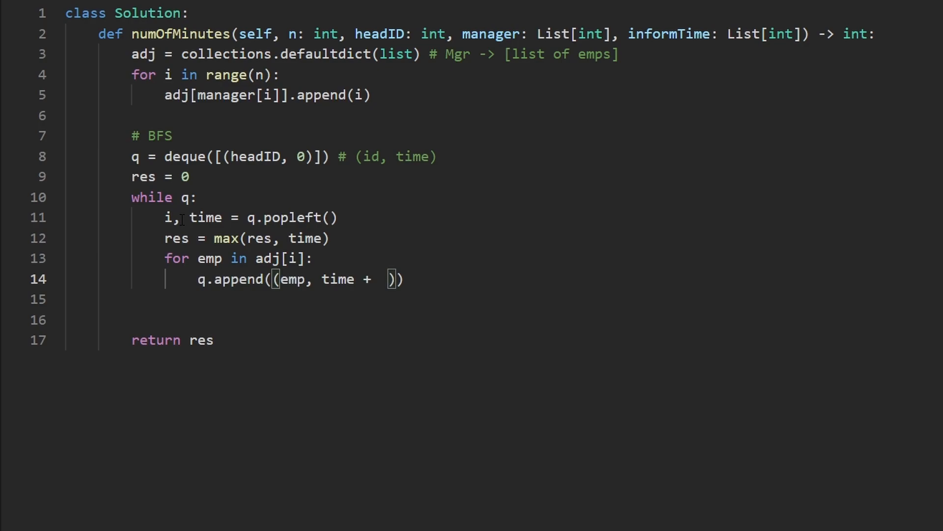
Complete the enqueued time as time + informTime[i], finishing the BFS solution.
double_click(167, 217)
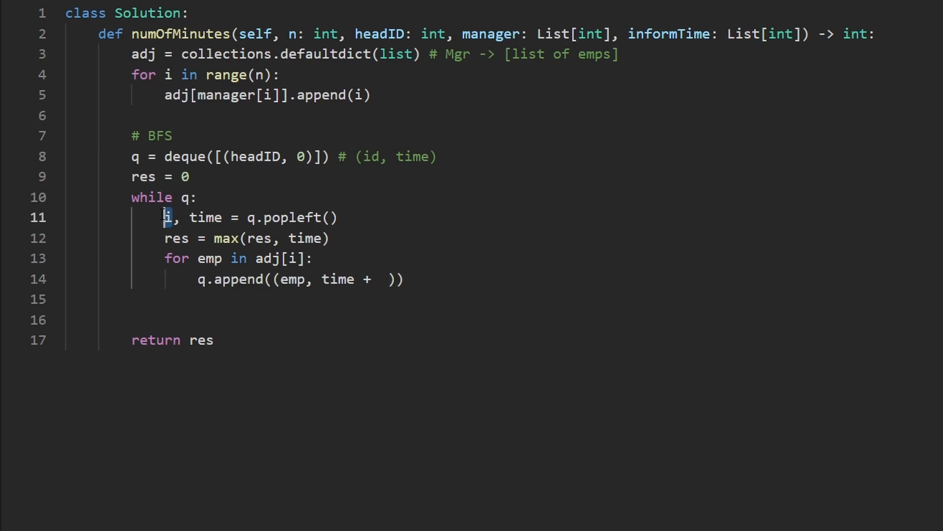
double_click(669, 33)
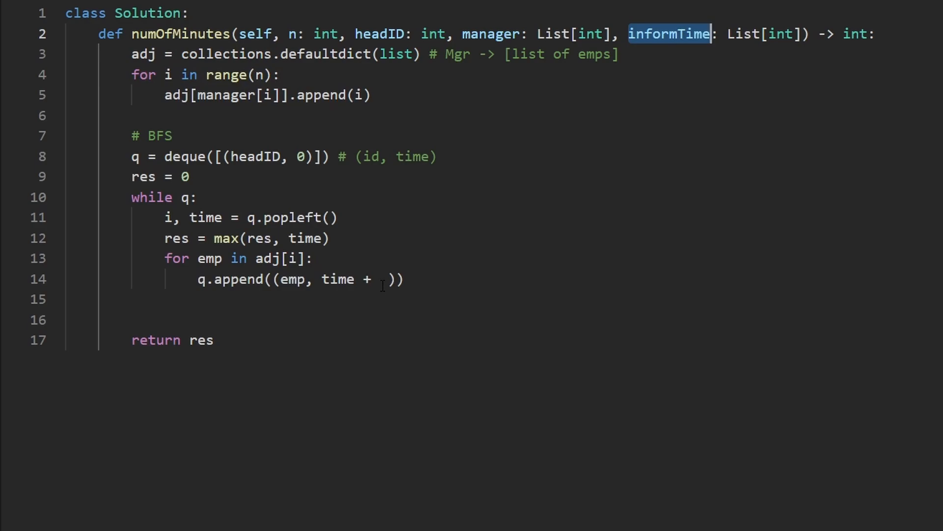
type("inform")
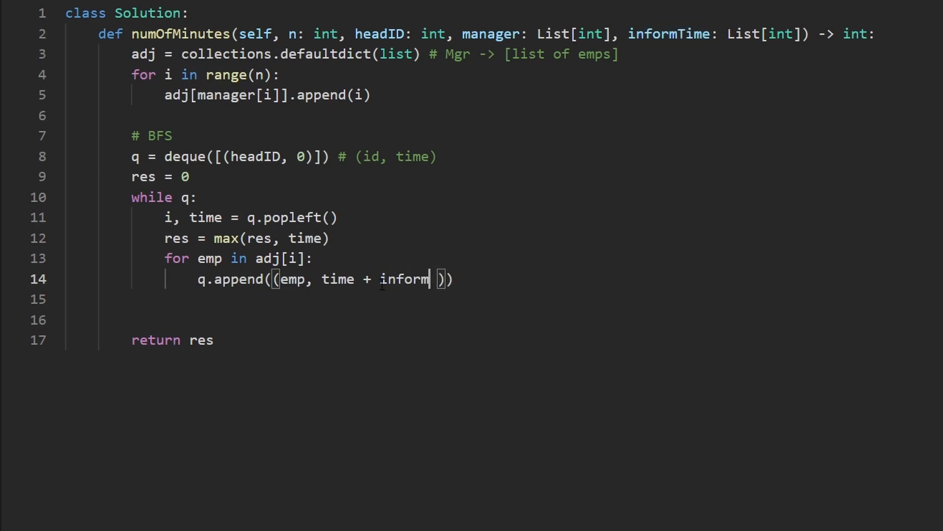
type("Time[i]")
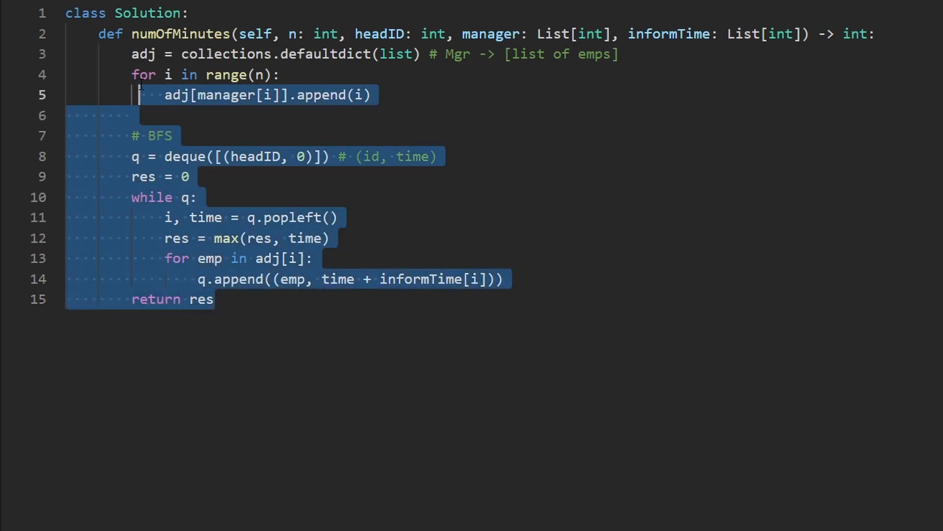
left_click(379, 33)
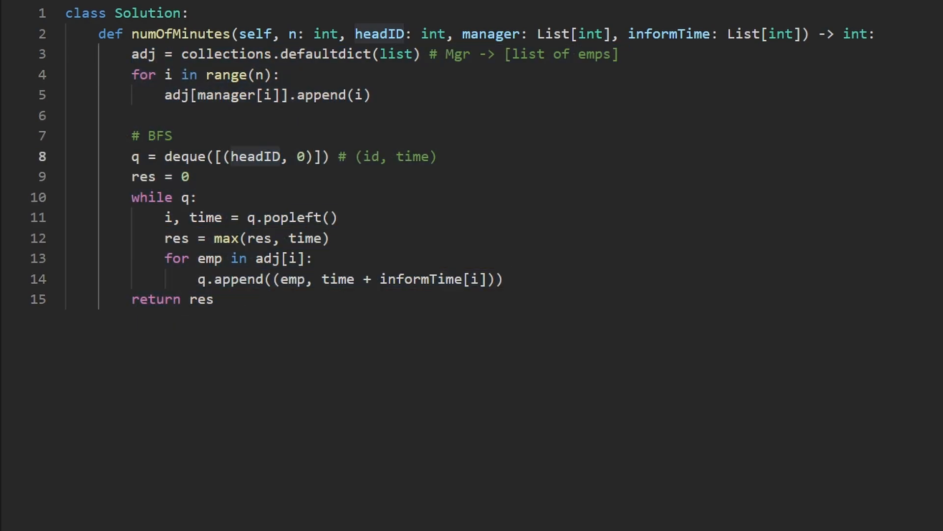